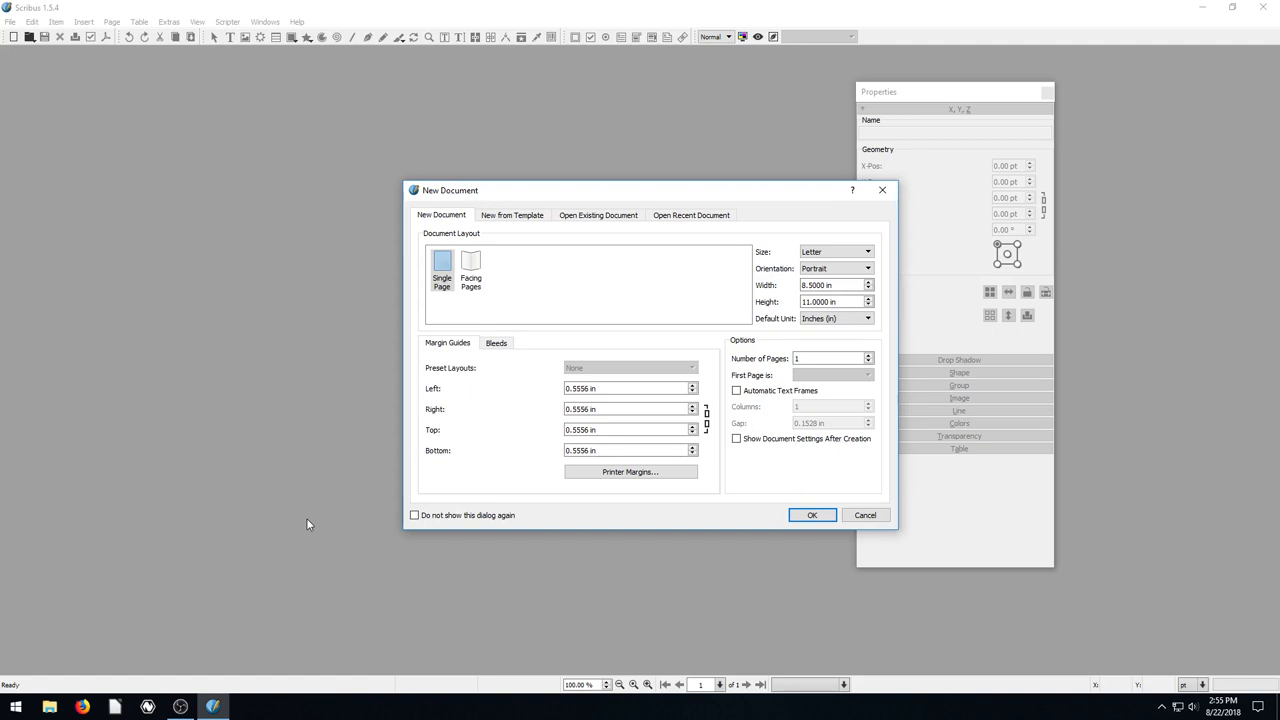
mouse_move(544, 198)
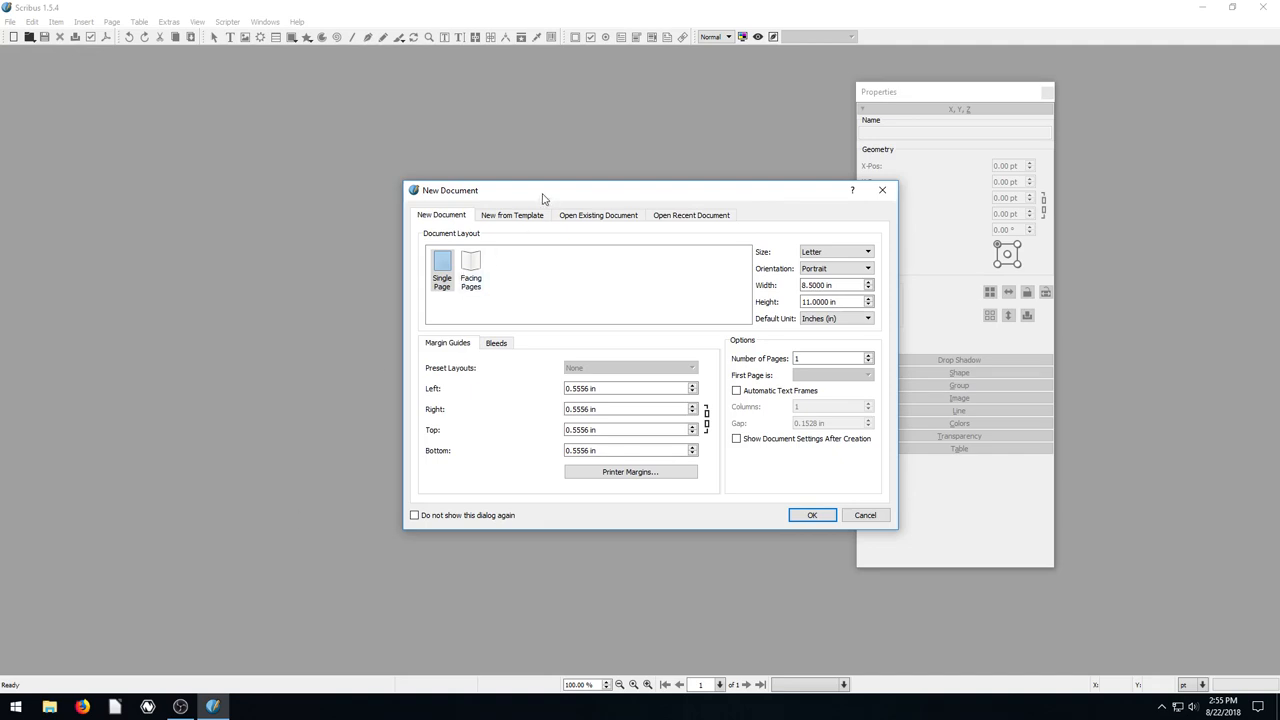
Step: Create the letter-size document and draw a wide upper-page text frame filled with Lorem Ipsum
drag(544, 190, 450, 180)
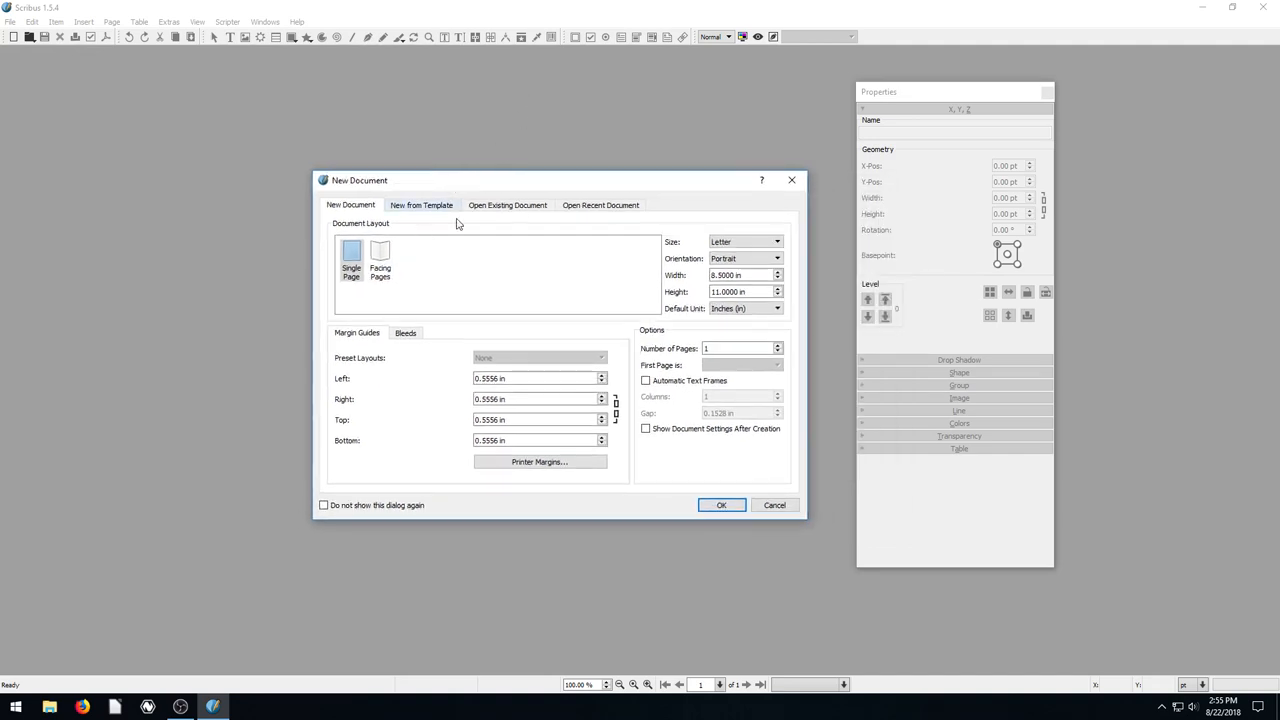
click(722, 504)
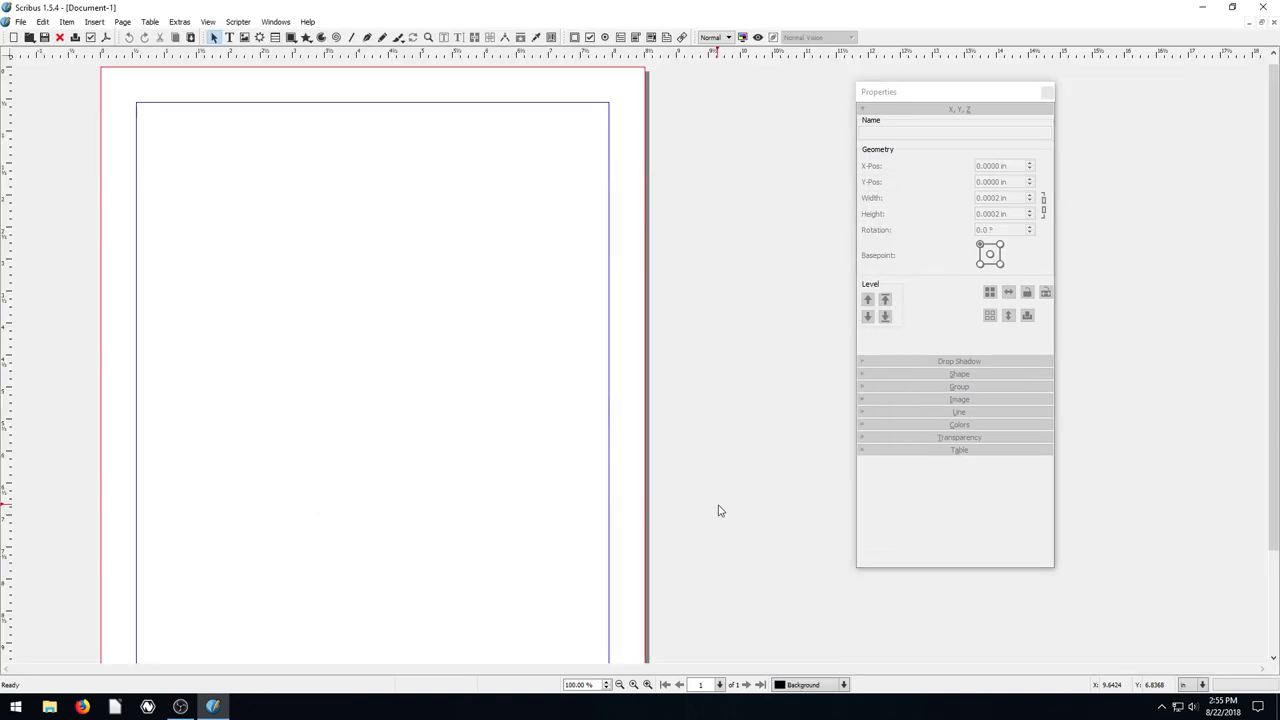
scroll(down, 3)
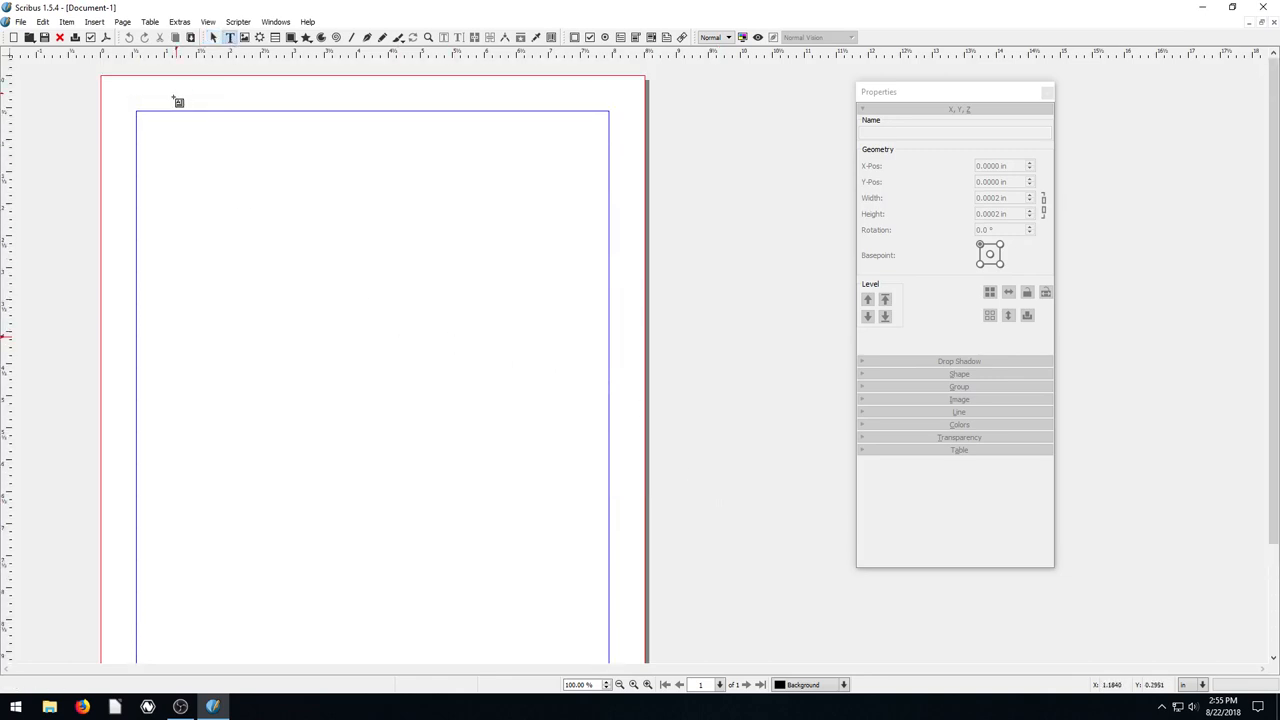
drag(136, 110, 604, 440)
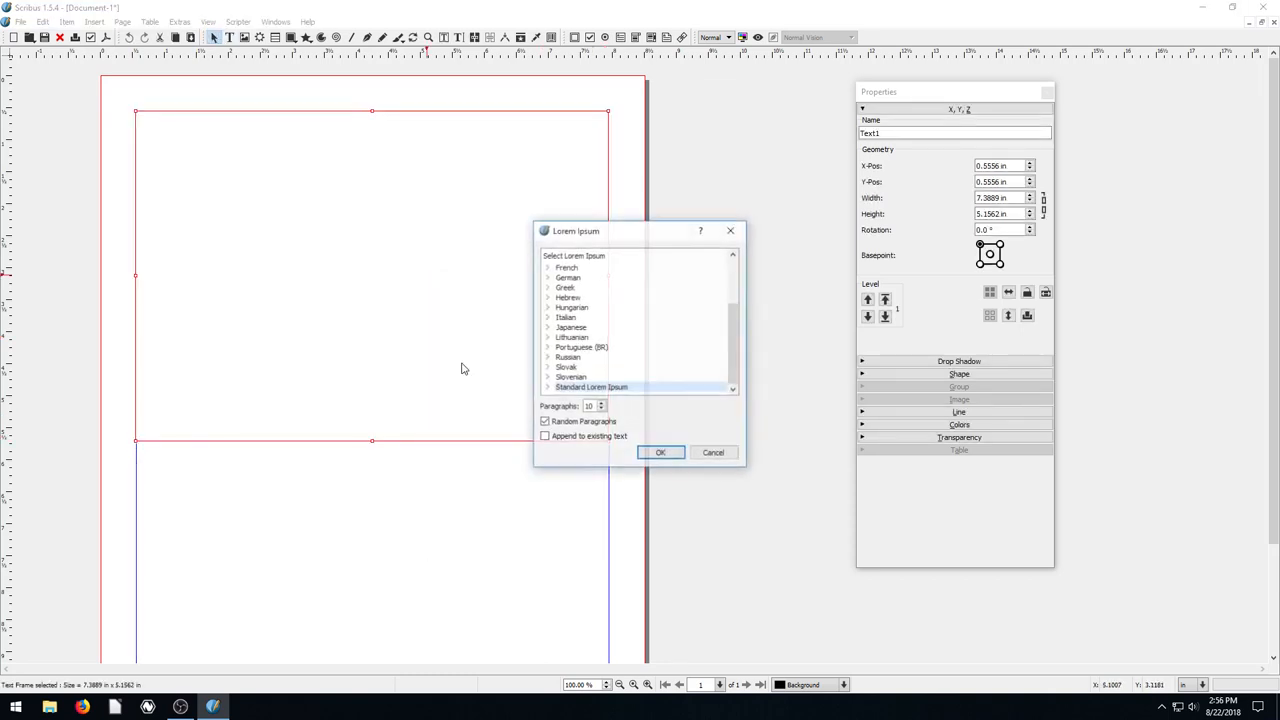
click(660, 452)
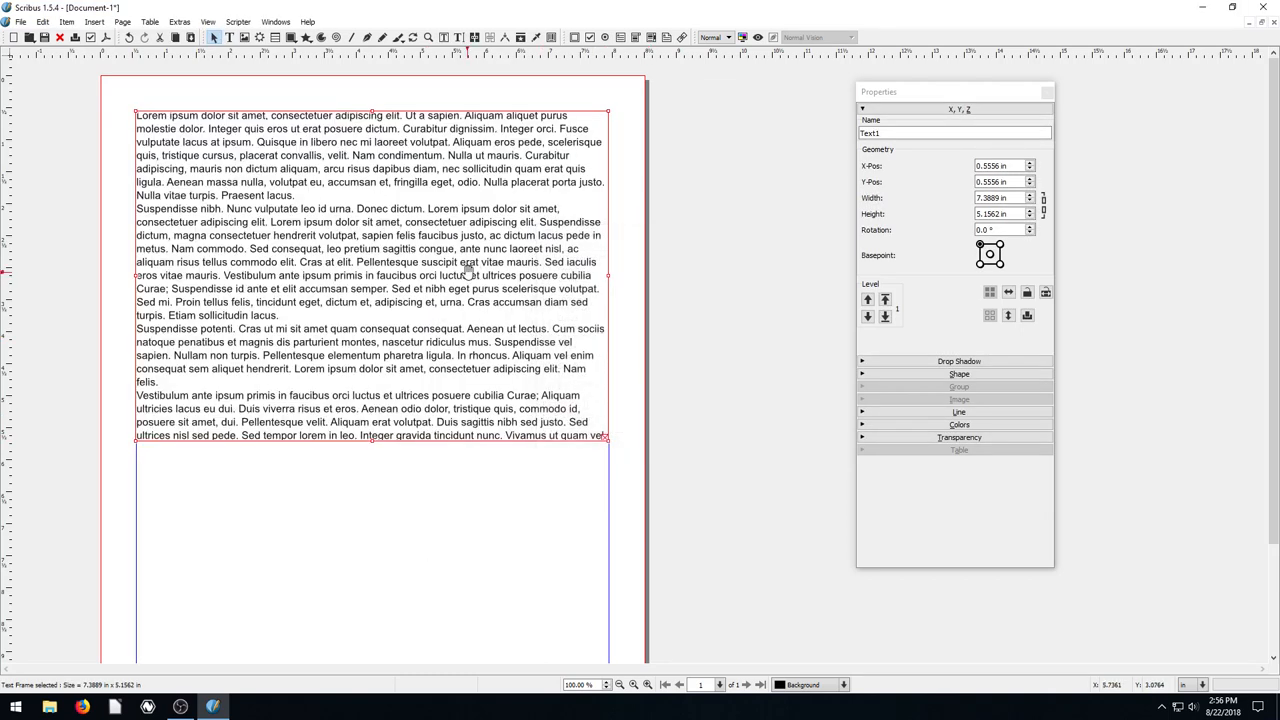
mouse_move(424, 80)
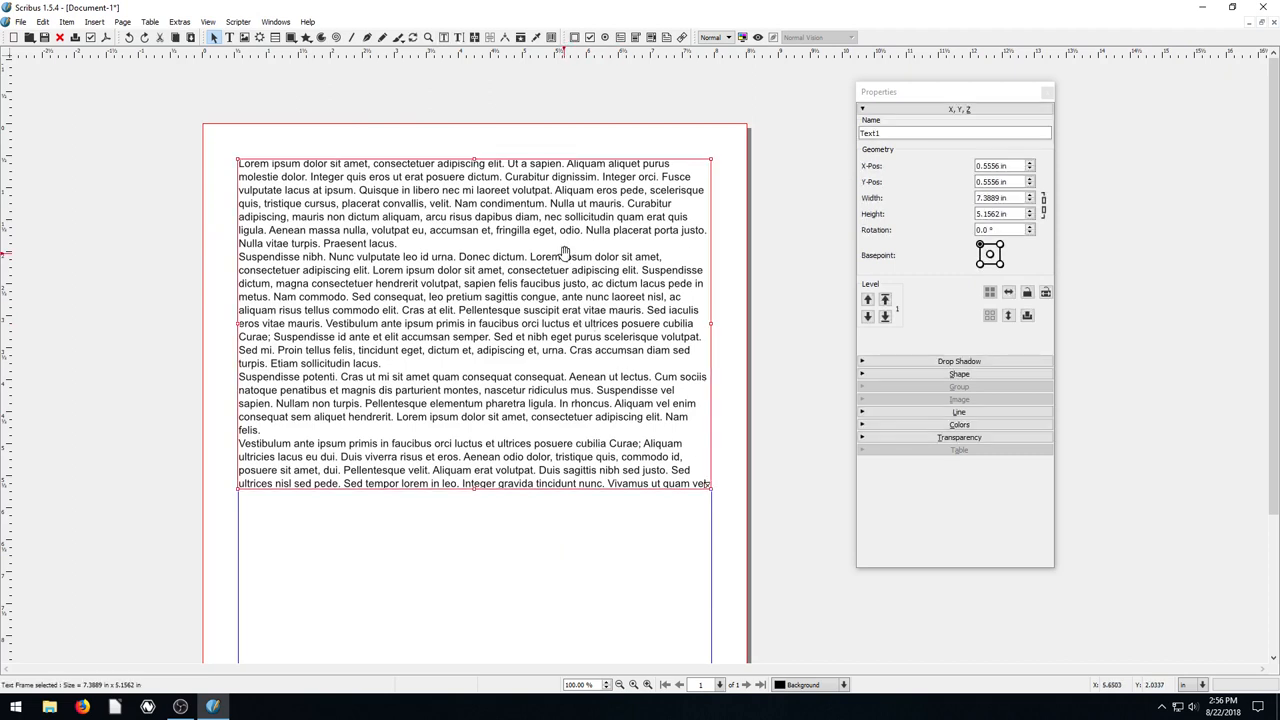
Step: Enter node editing on the Lorem Ipsum frame via the Shape section's Edit button
click(954, 374)
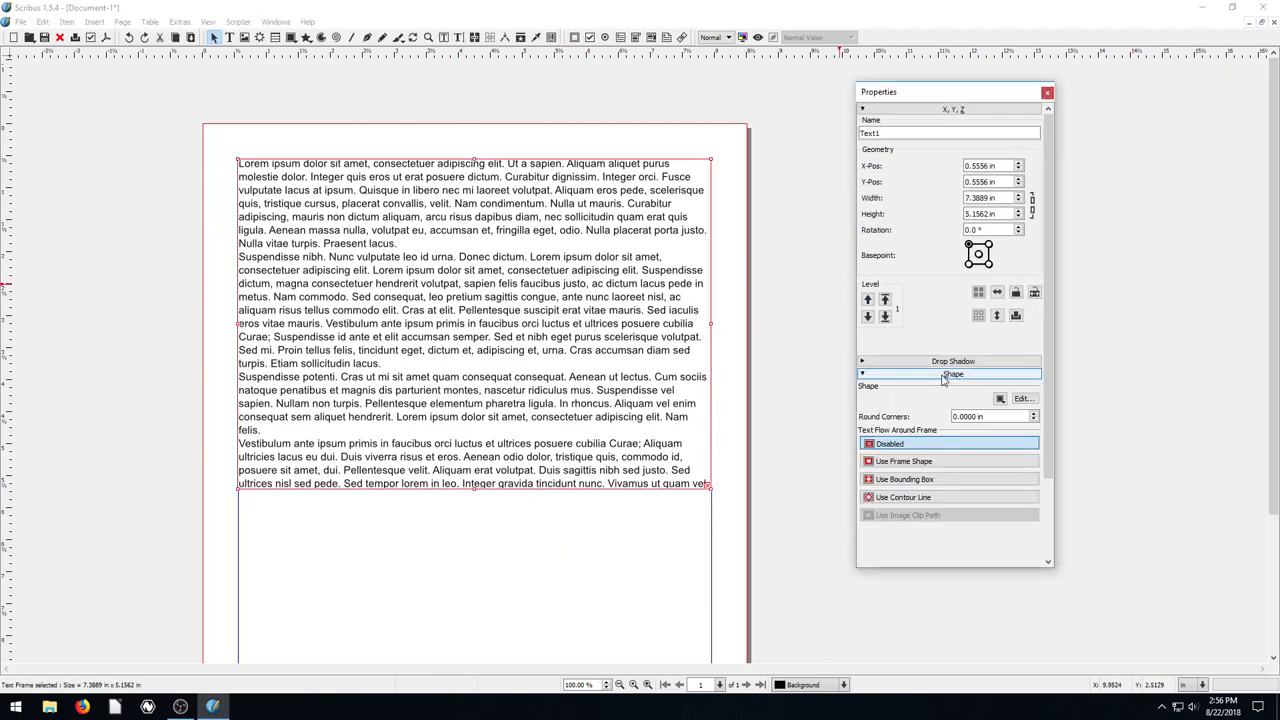
click(952, 374)
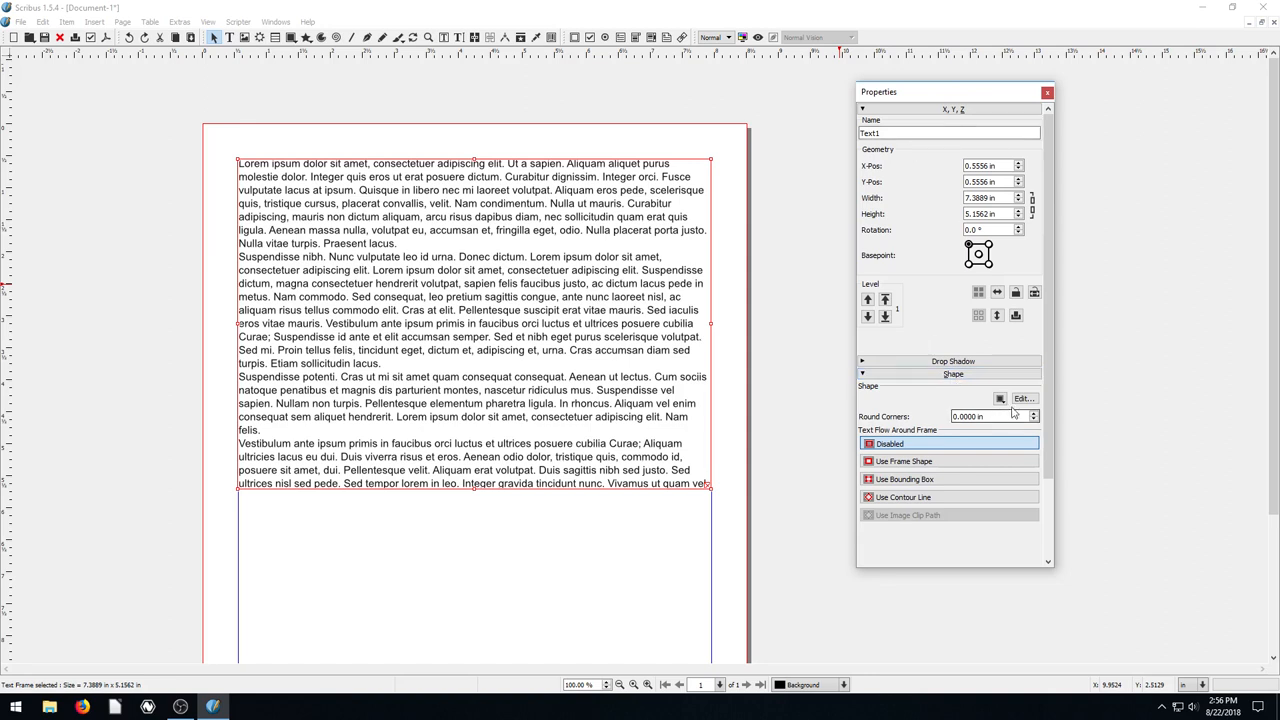
click(1022, 398)
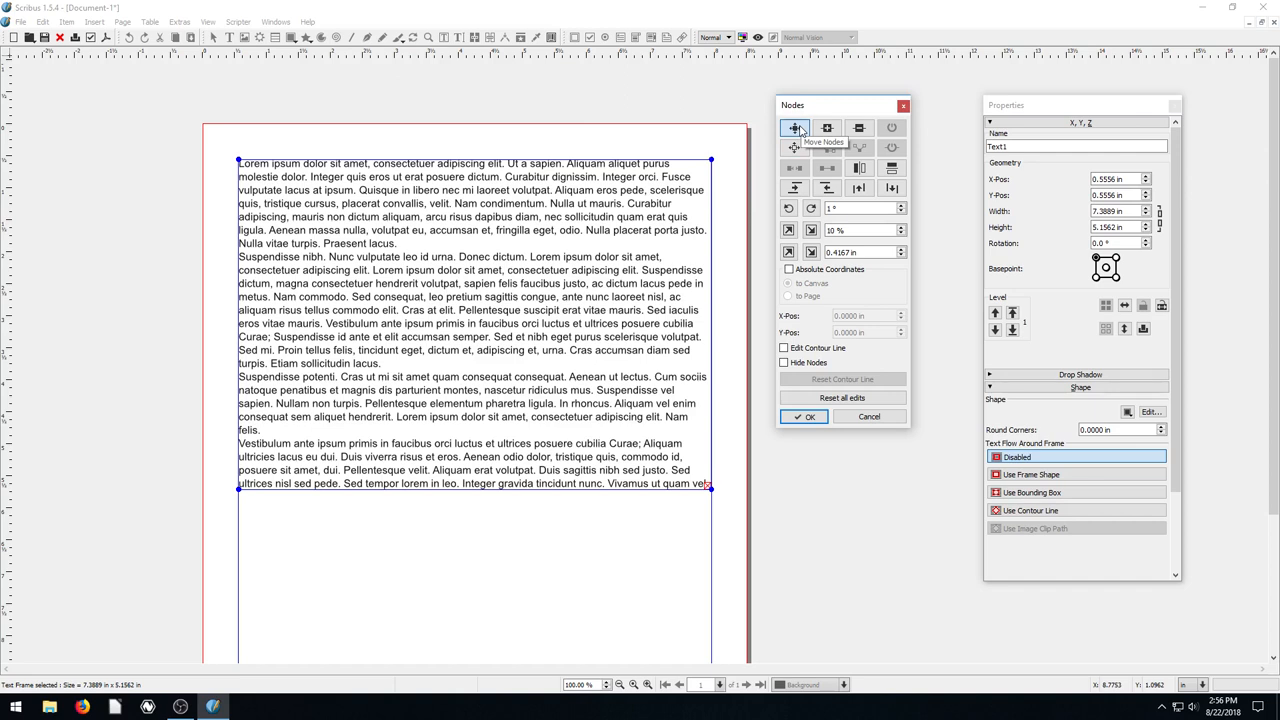
mouse_move(826, 128)
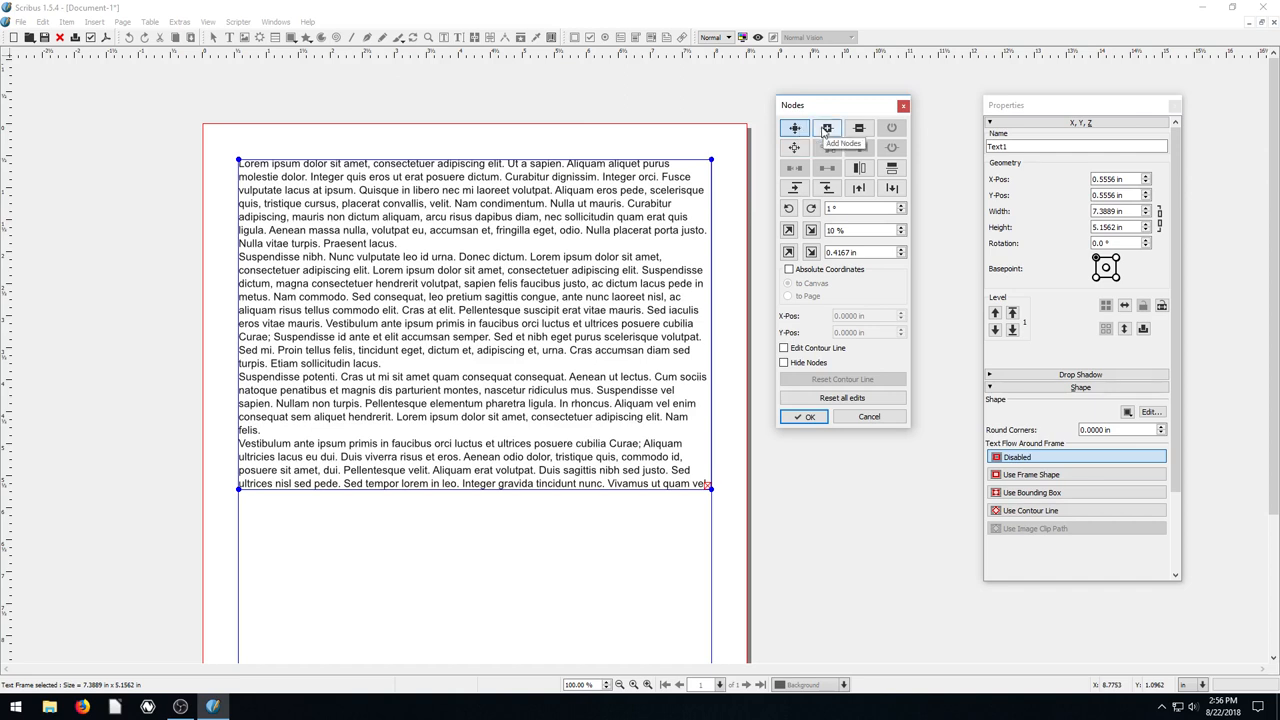
mouse_move(858, 128)
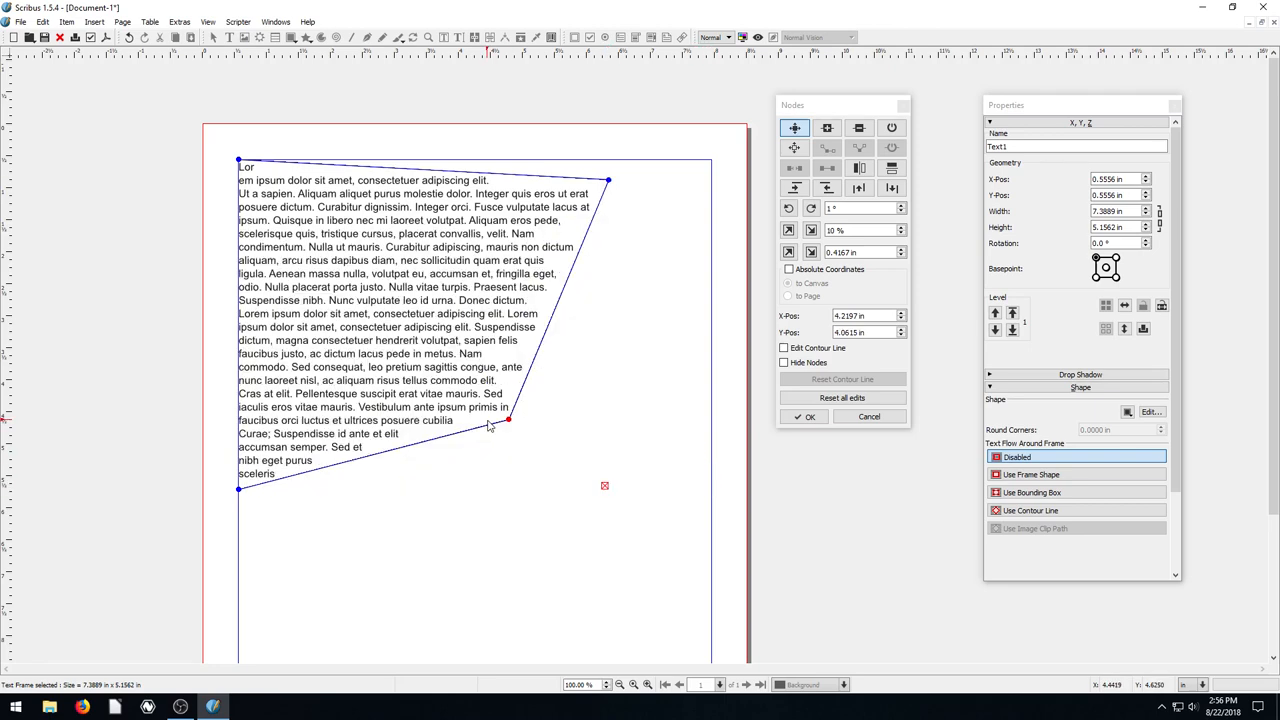
Step: Pinch the frame's sides into an hourglass waist and finish outline editing
drag(508, 420, 648, 578)
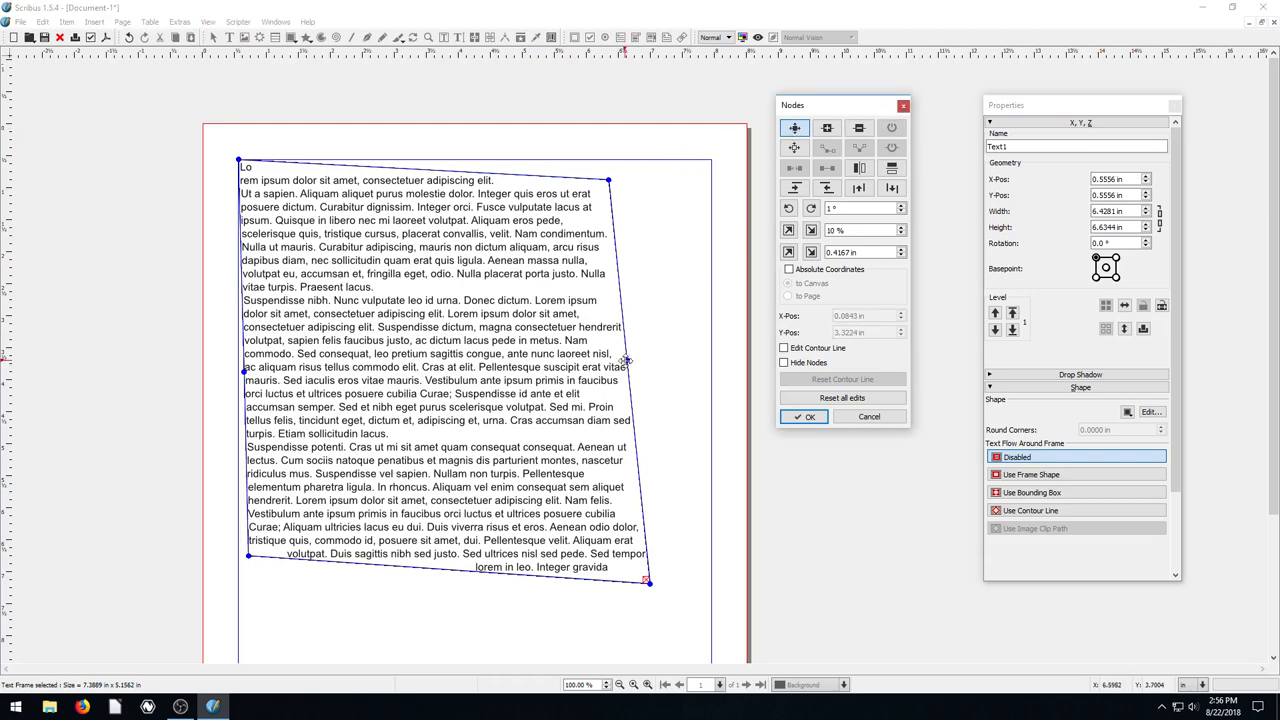
drag(624, 360, 448, 376)
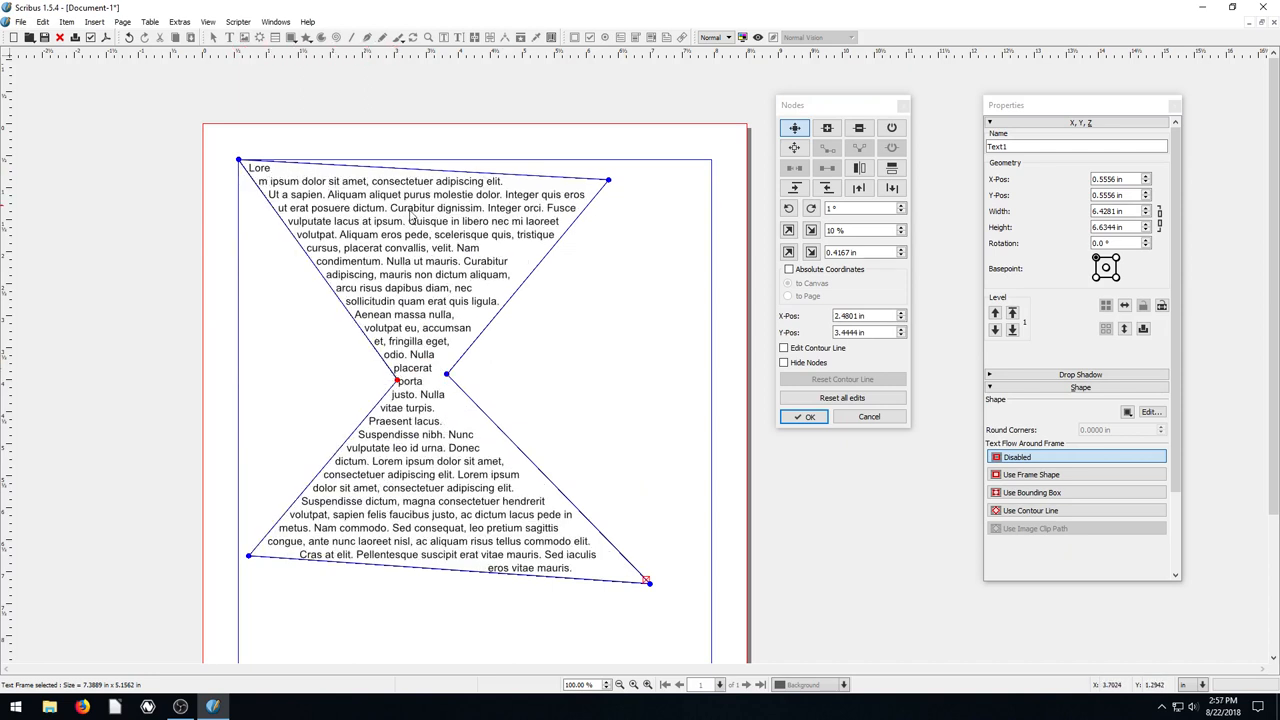
mouse_move(440, 408)
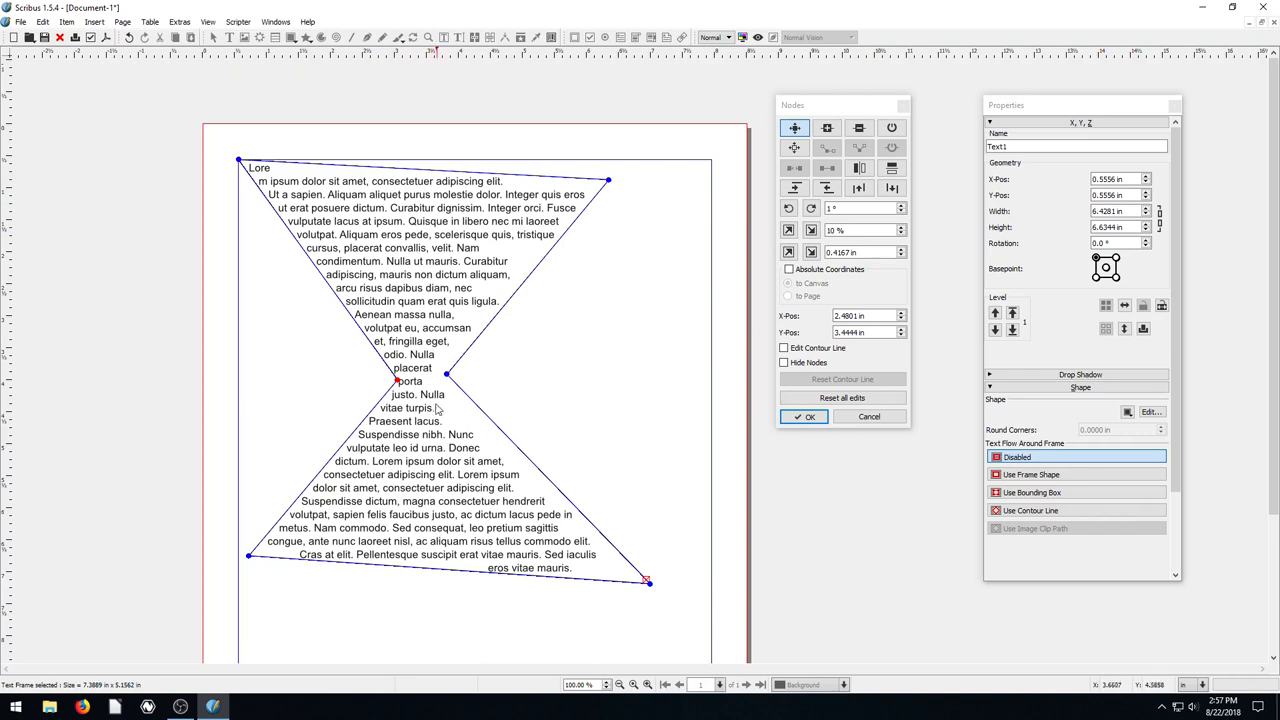
mouse_move(632, 202)
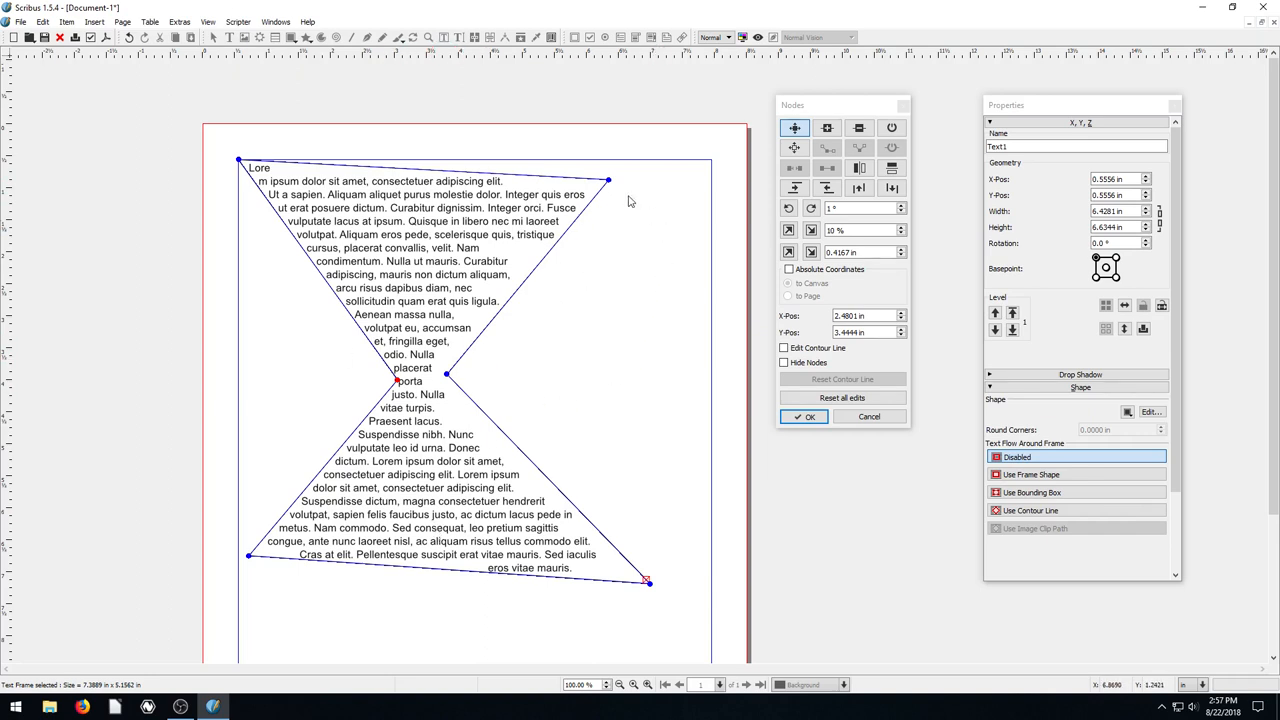
mouse_move(540, 250)
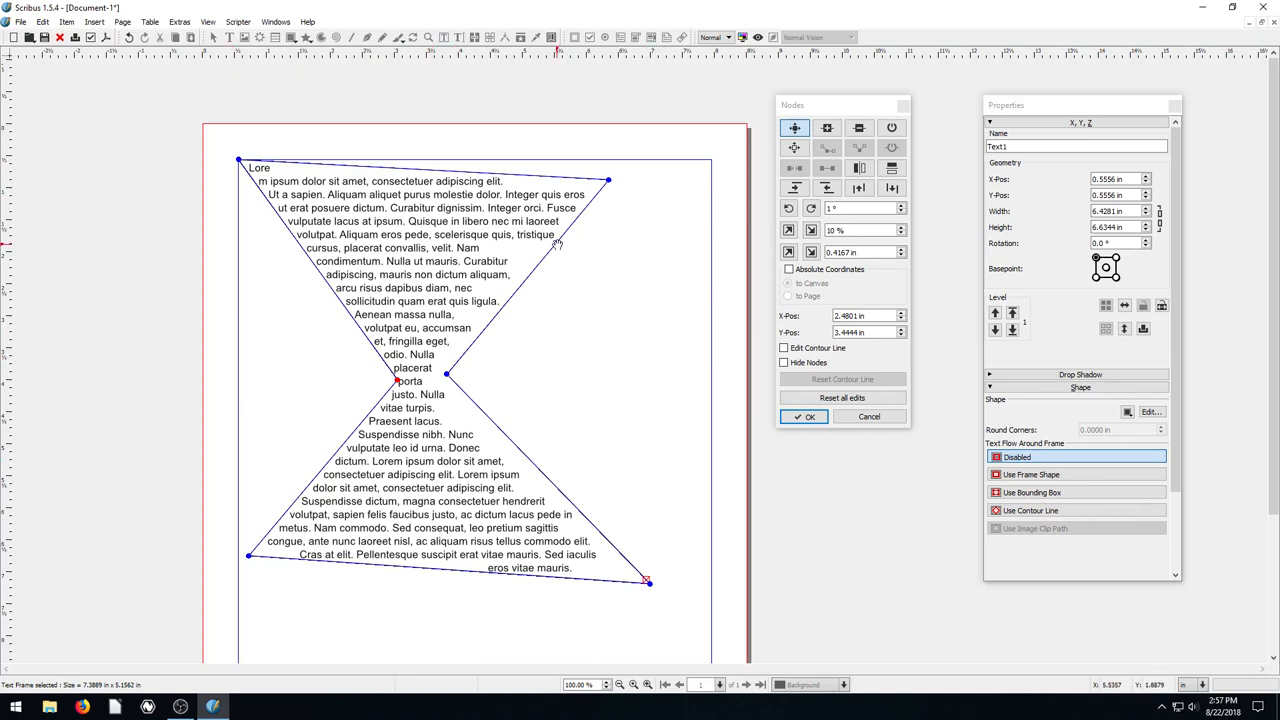
mouse_move(660, 198)
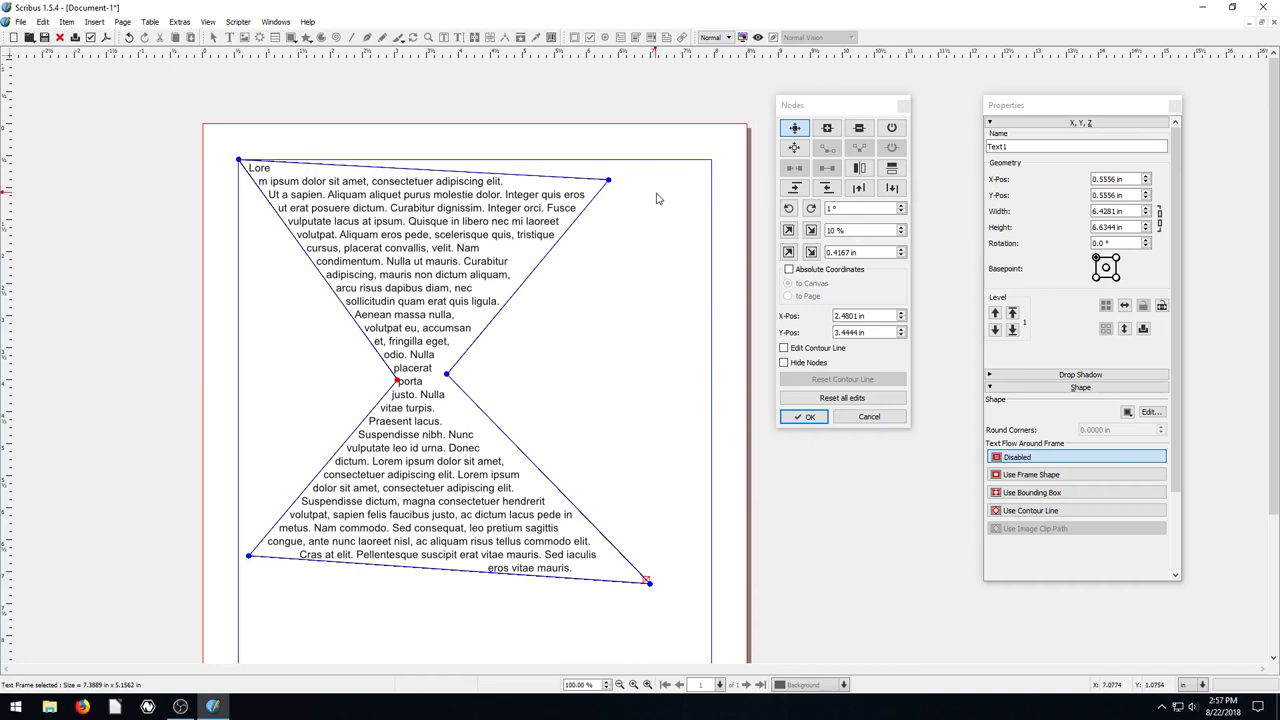
click(804, 416)
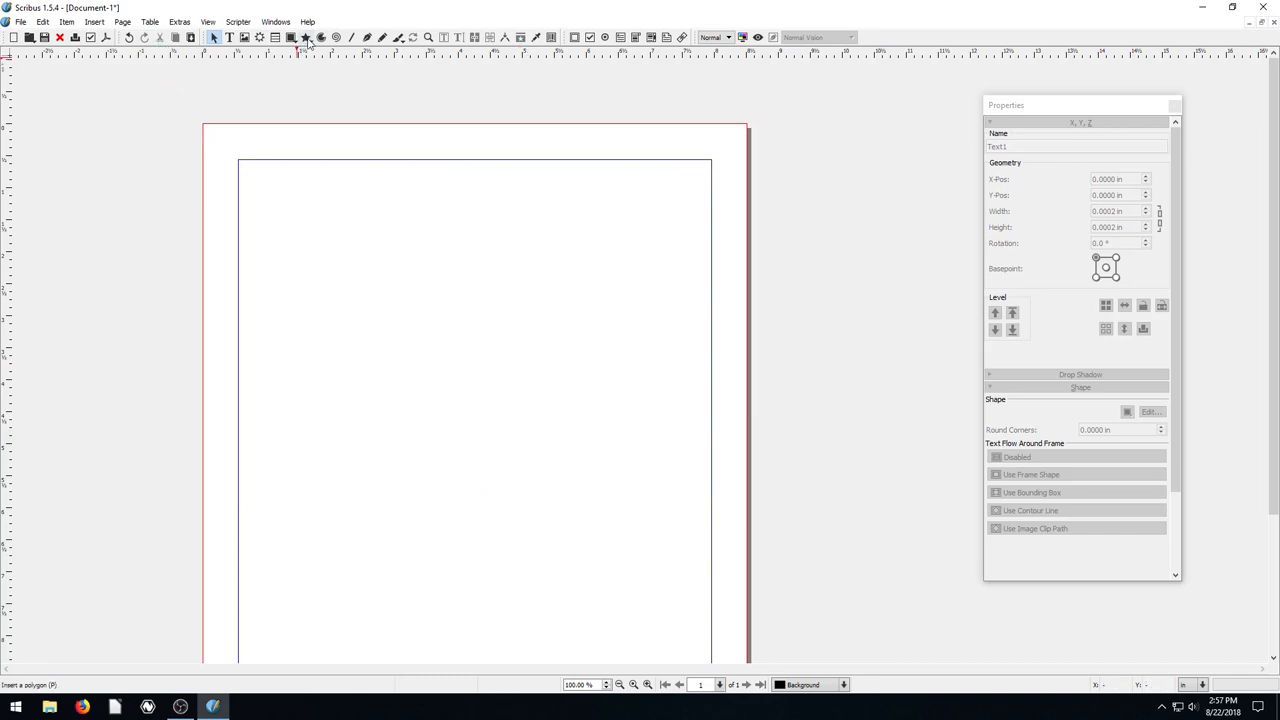
Step: Draw a polygon and set 5 corners with a -29% factor to form a star
drag(292, 204, 688, 624)
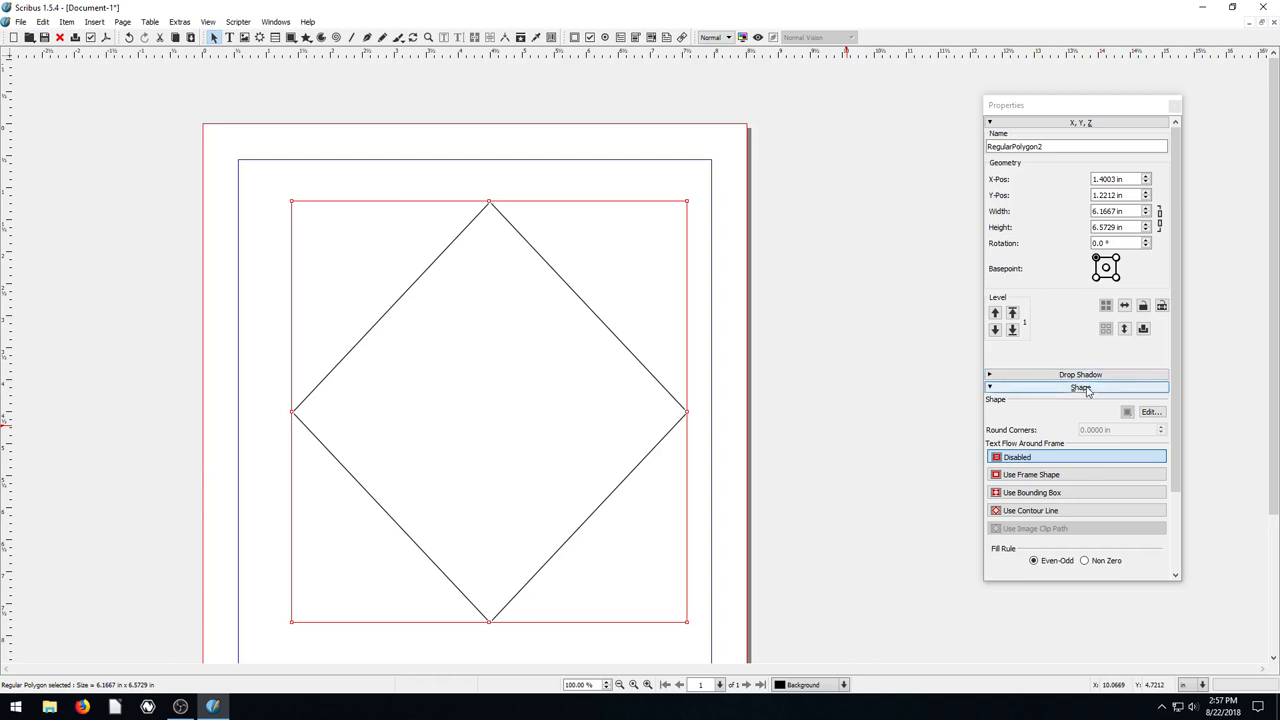
click(1150, 412)
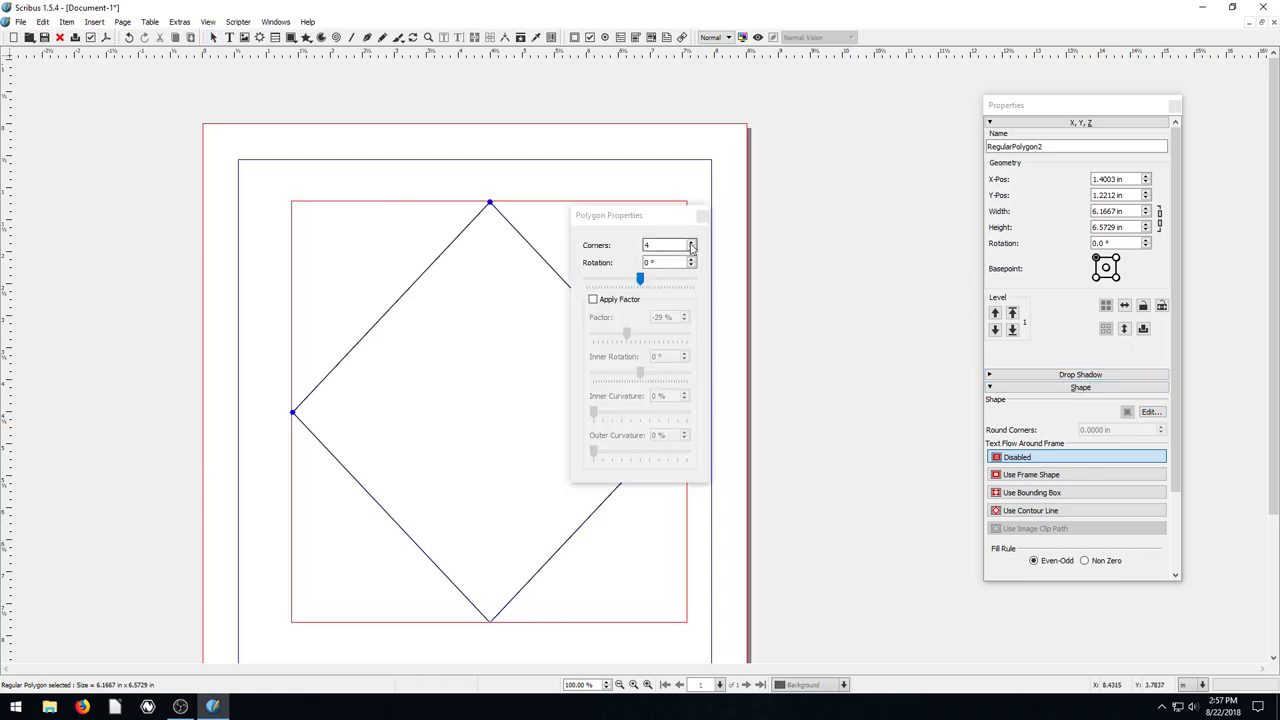
click(688, 242)
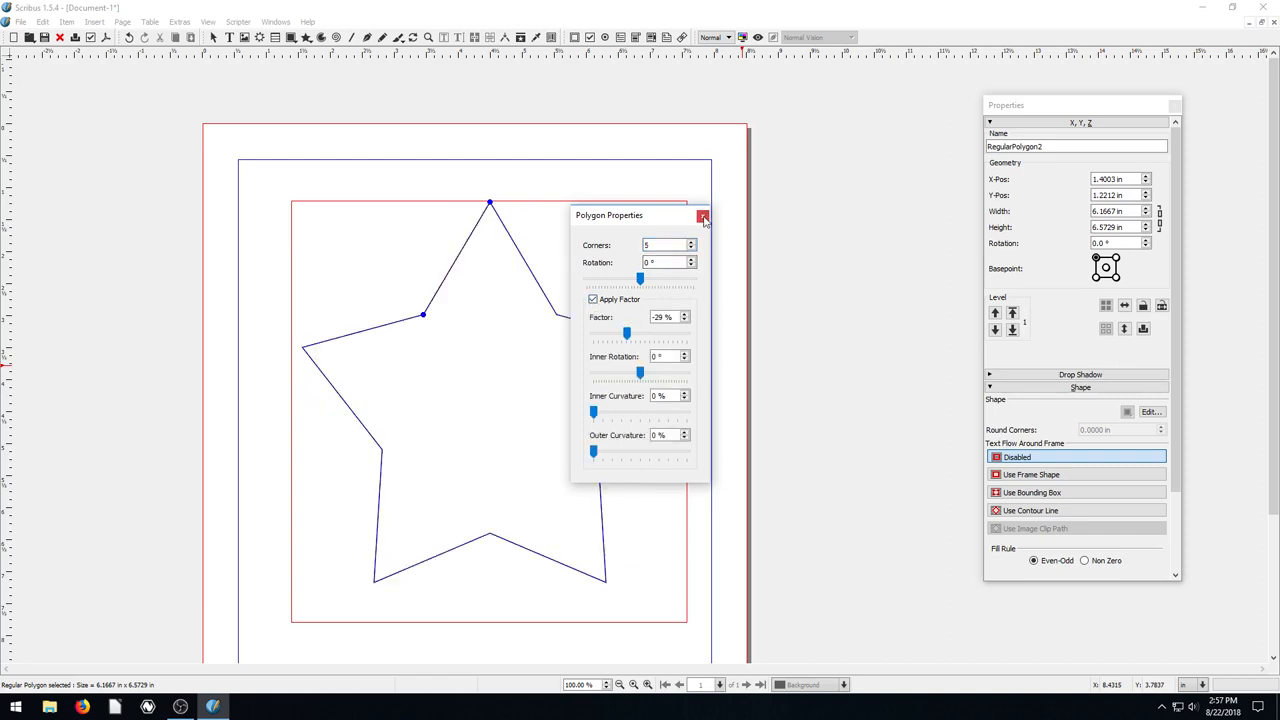
click(700, 216)
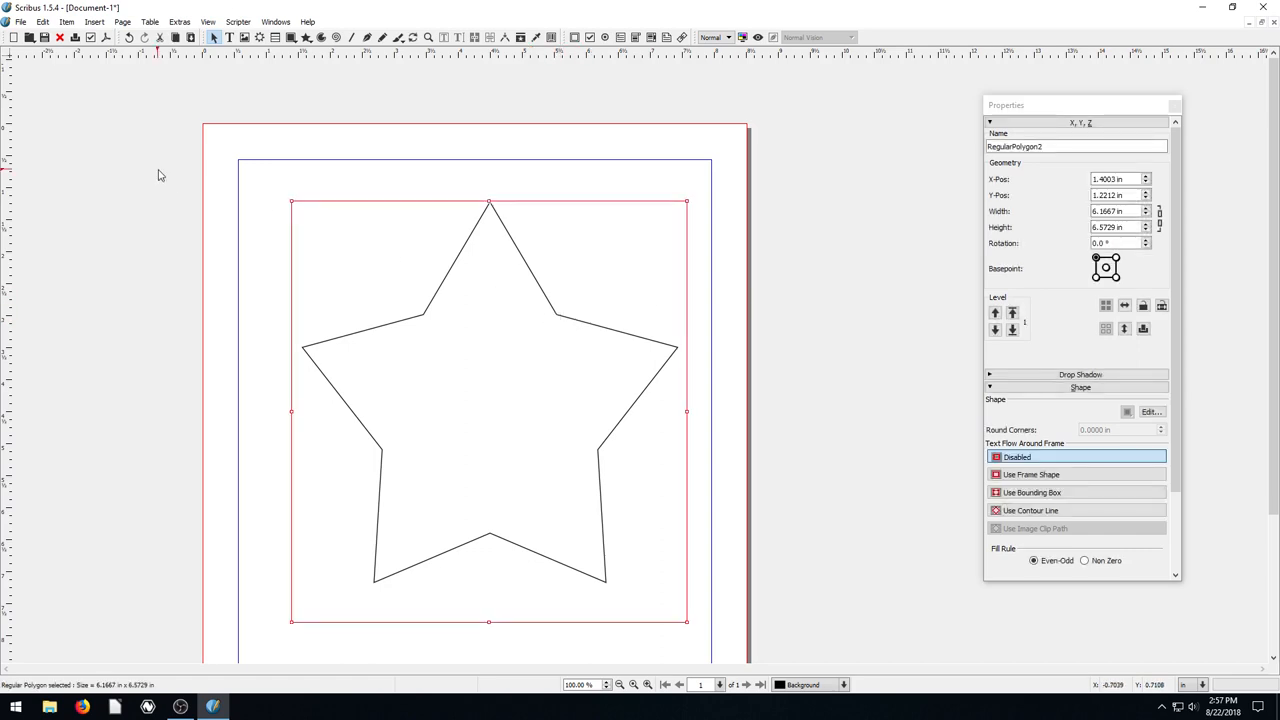
click(96, 24)
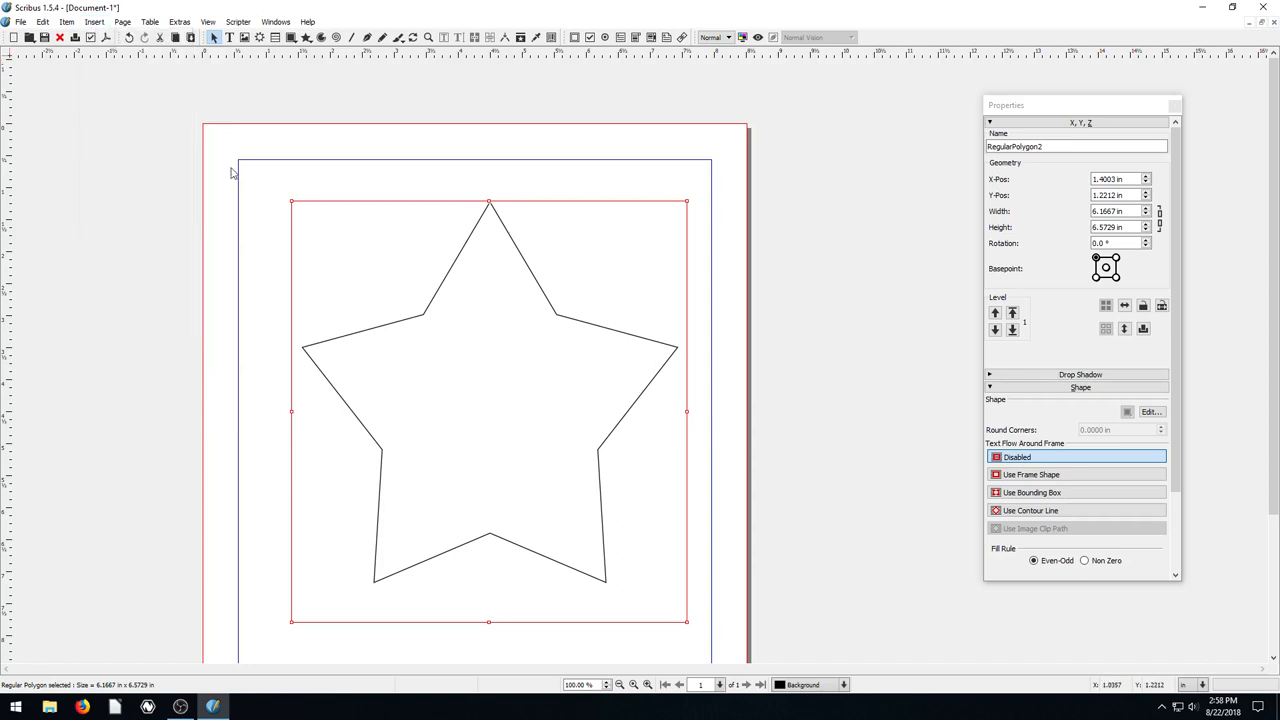
Step: Convert the selected star polygon to a text frame via the Item menu
click(84, 24)
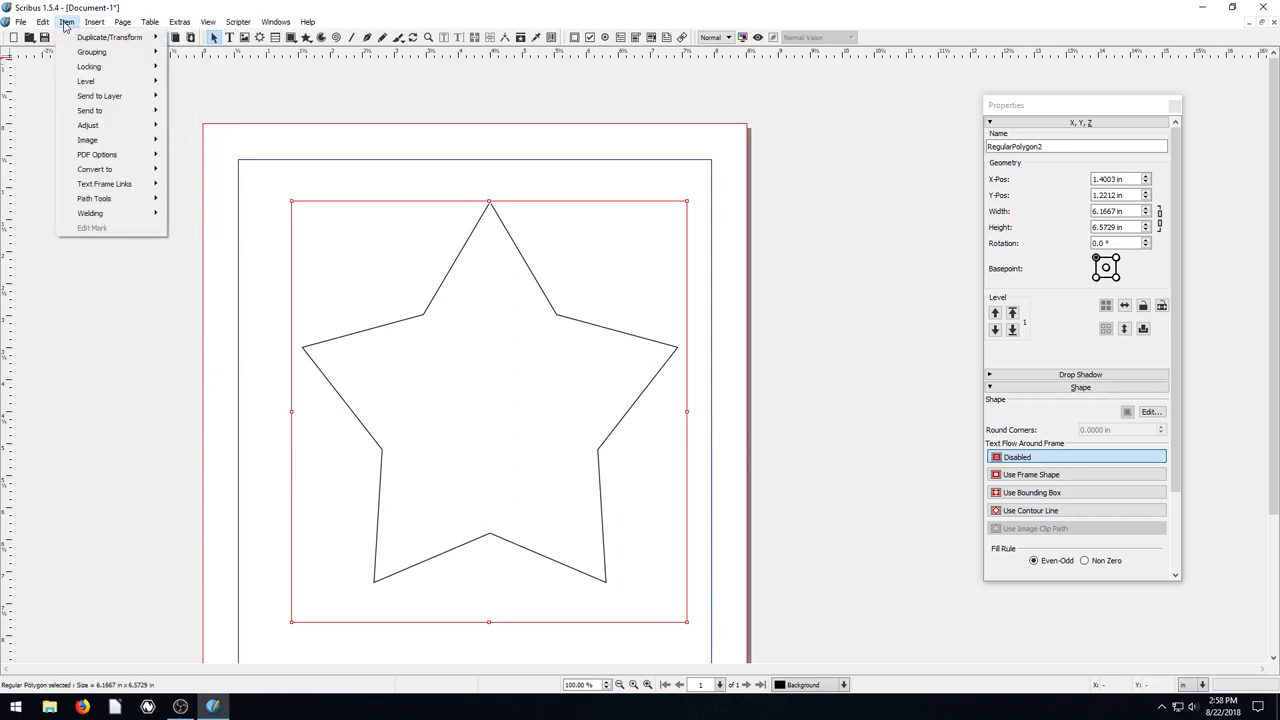
mouse_move(94, 198)
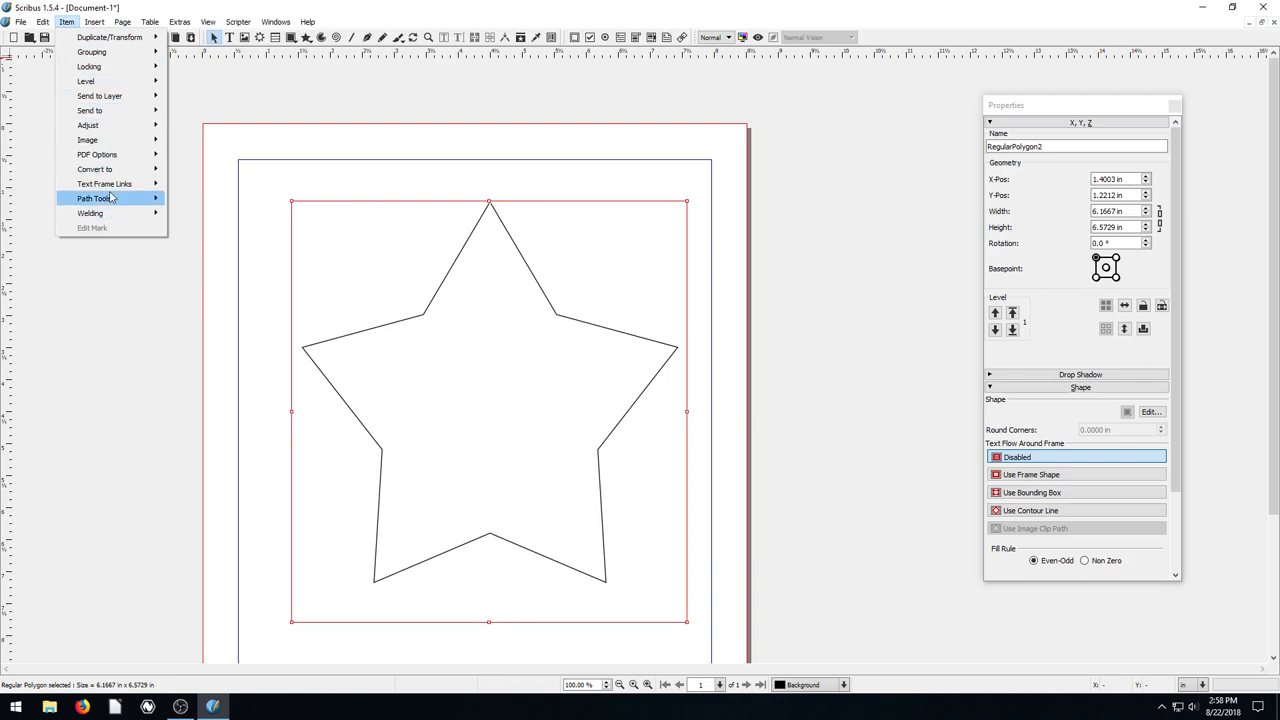
mouse_move(96, 176)
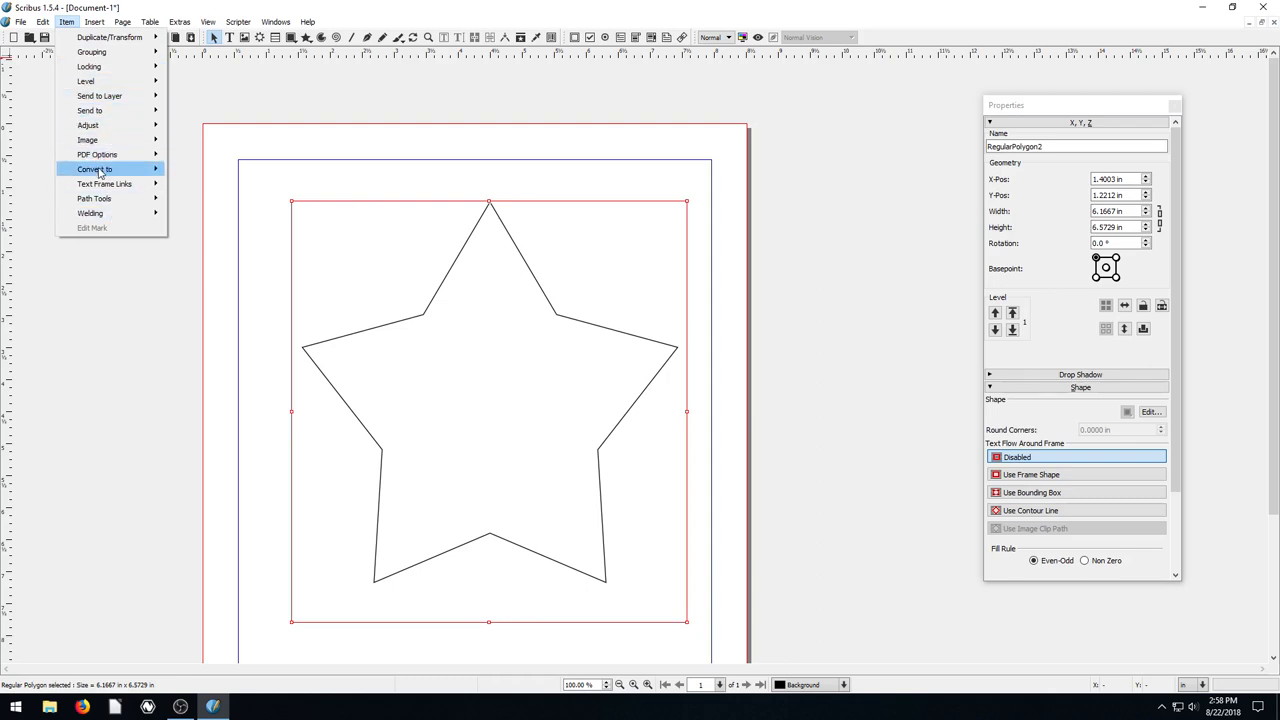
mouse_move(96, 176)
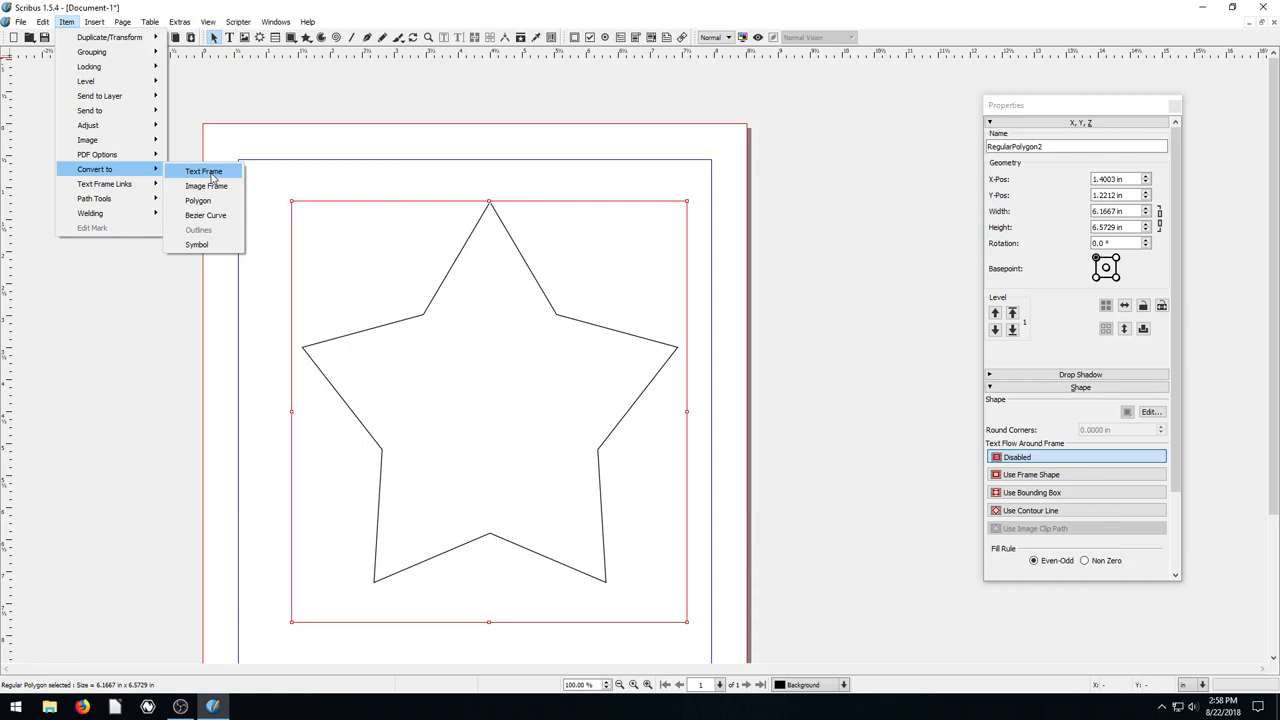
click(200, 170)
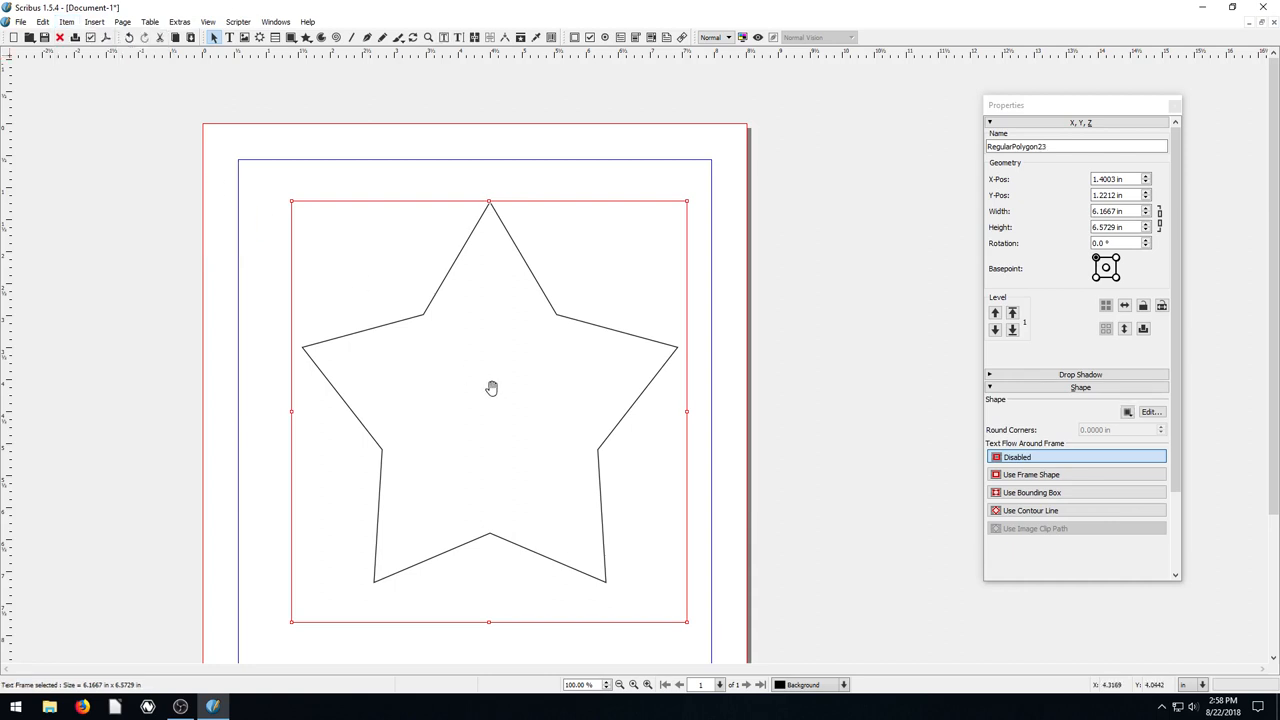
Step: Insert standard Lorem Ipsum sample text into the star frame from its context menu
right_click(492, 388)
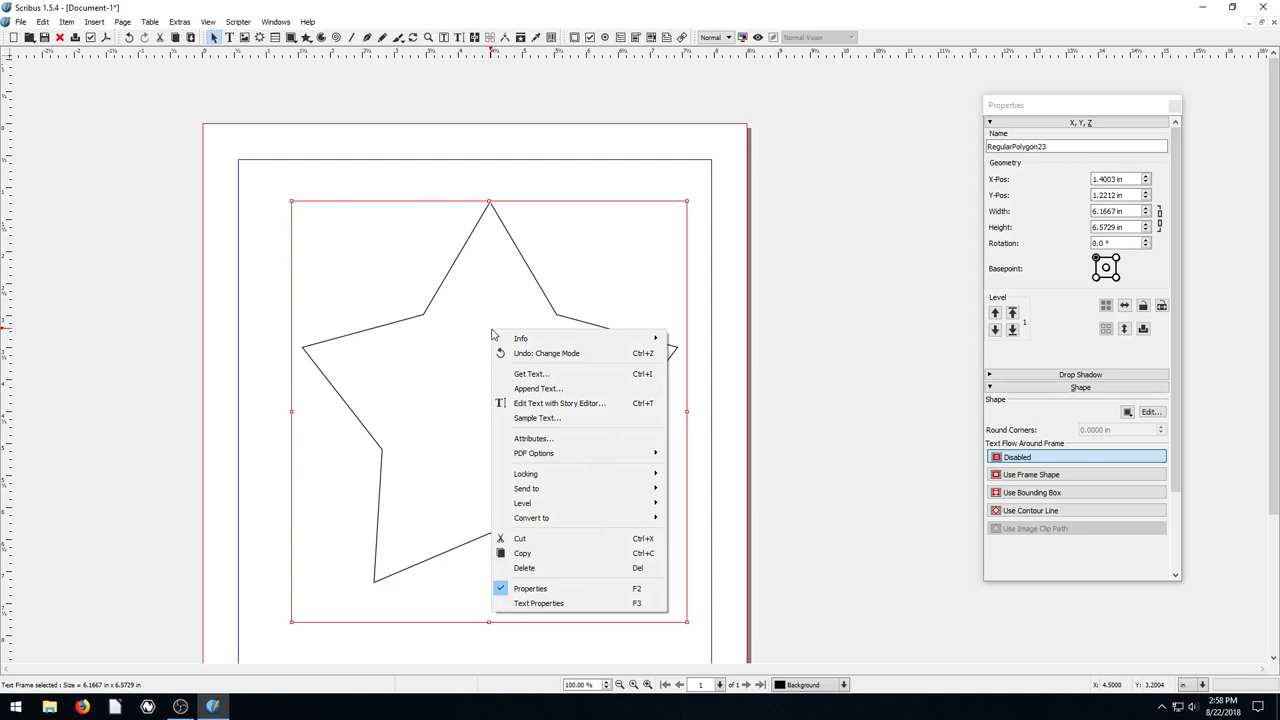
click(532, 374)
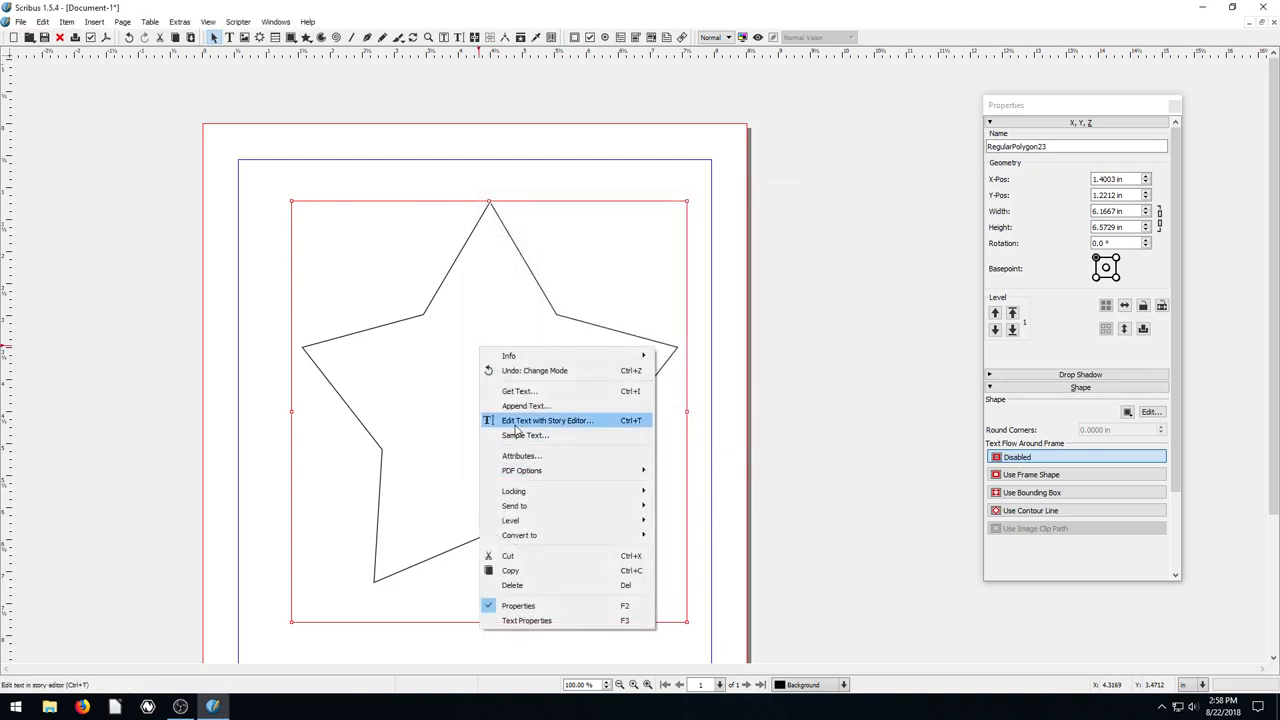
click(516, 436)
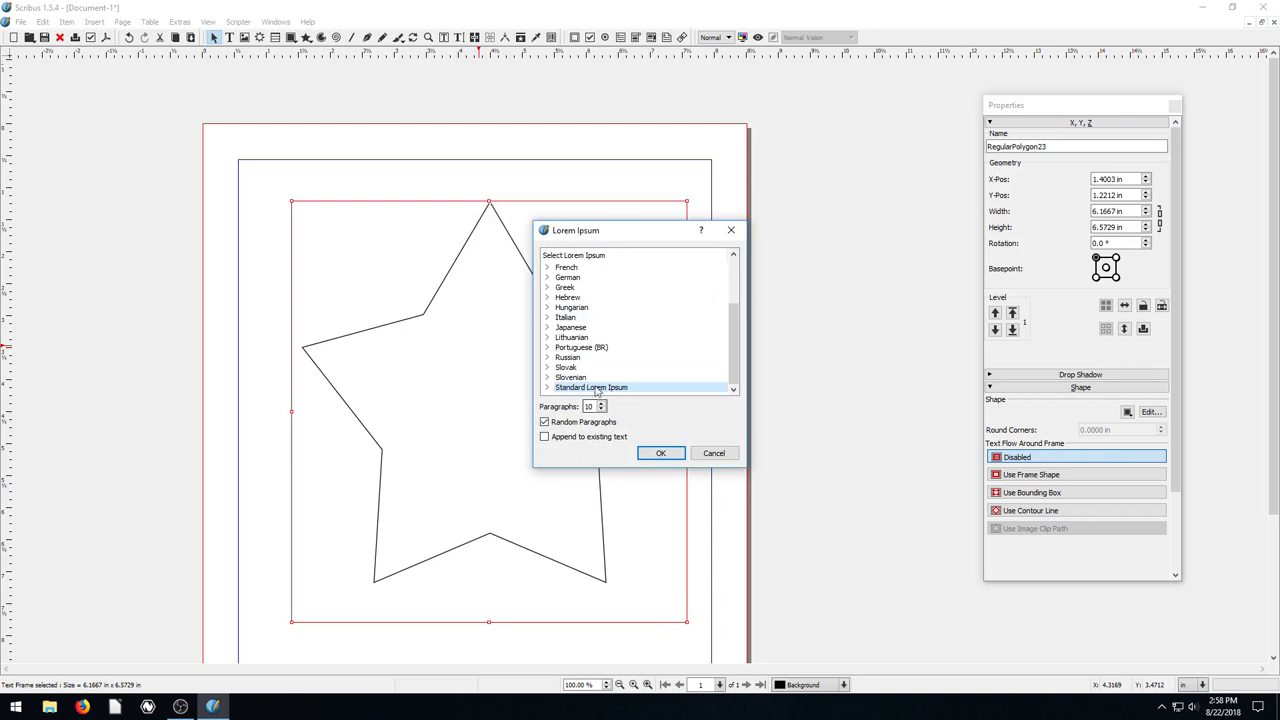
click(660, 452)
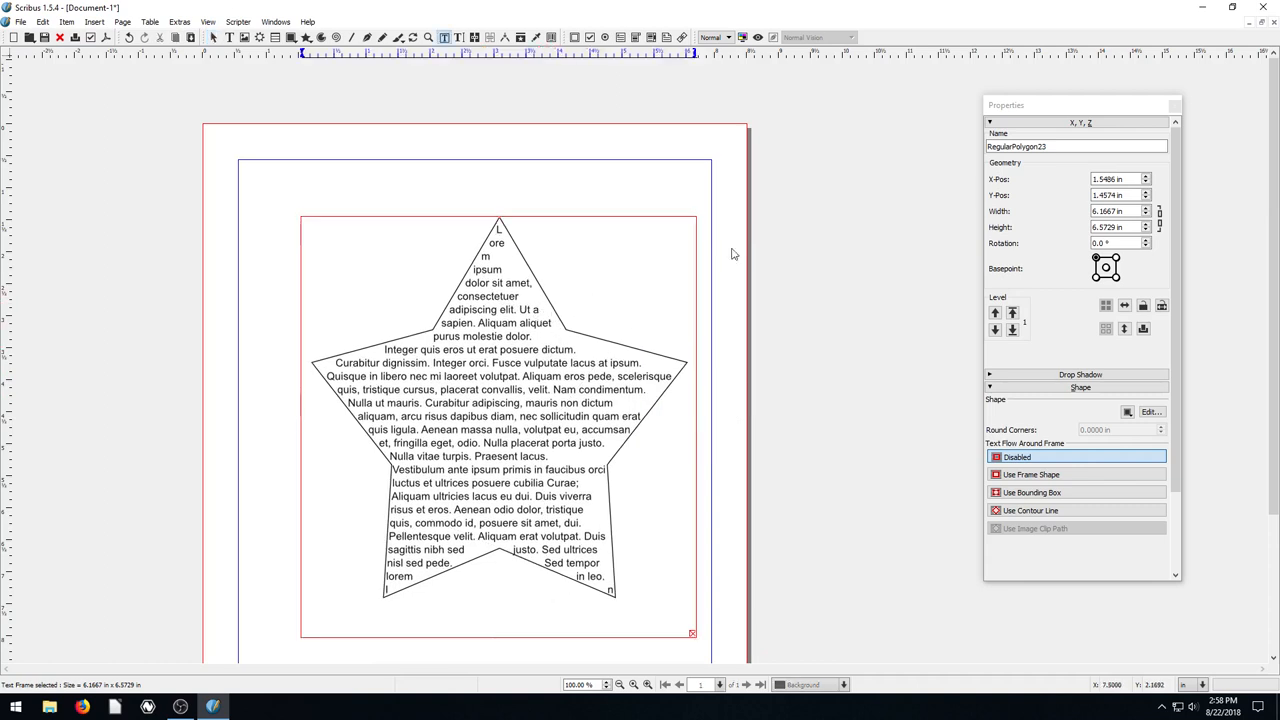
double_click(528, 336)
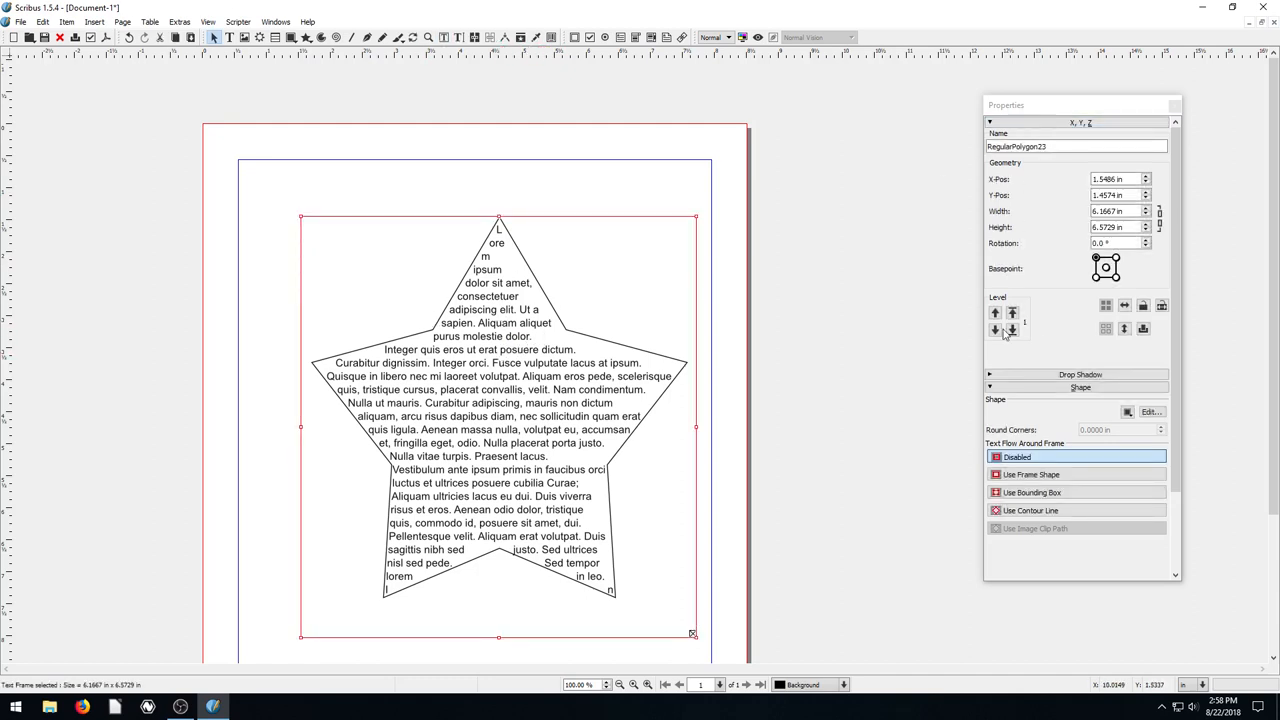
Step: Enter node editing on the star frame and pull its upper-left inner point inward
click(1150, 412)
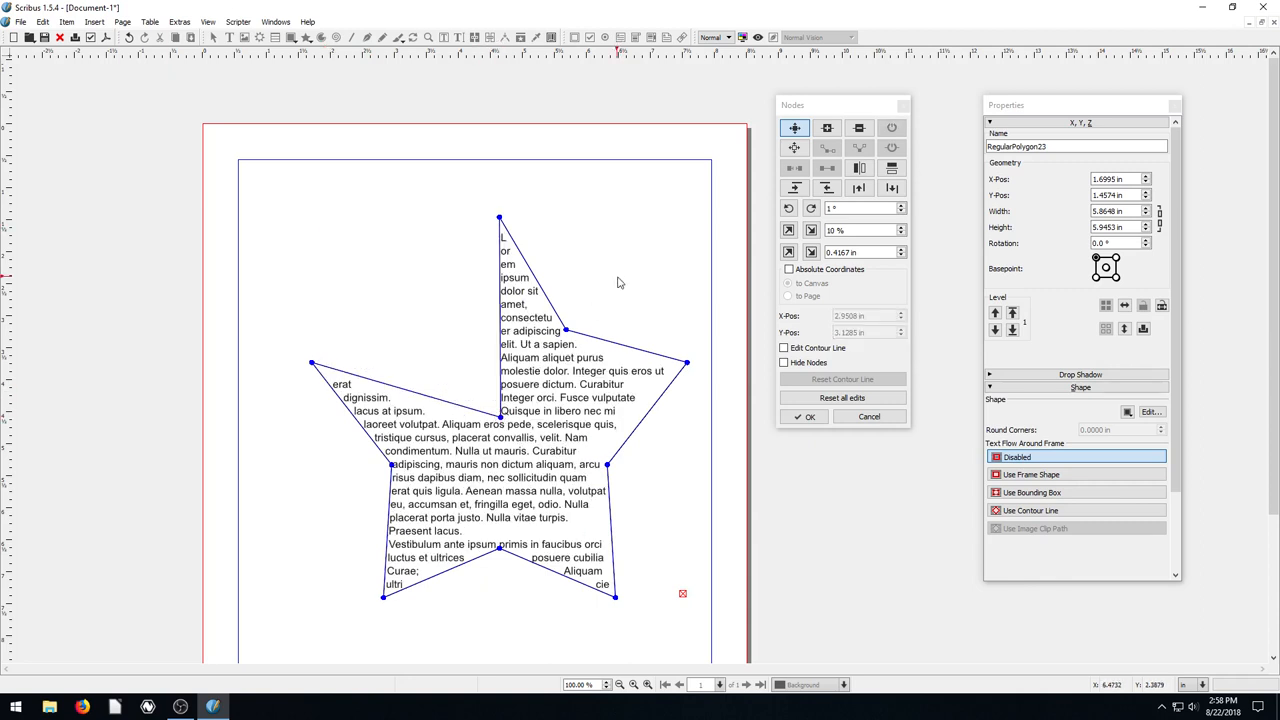
mouse_move(520, 316)
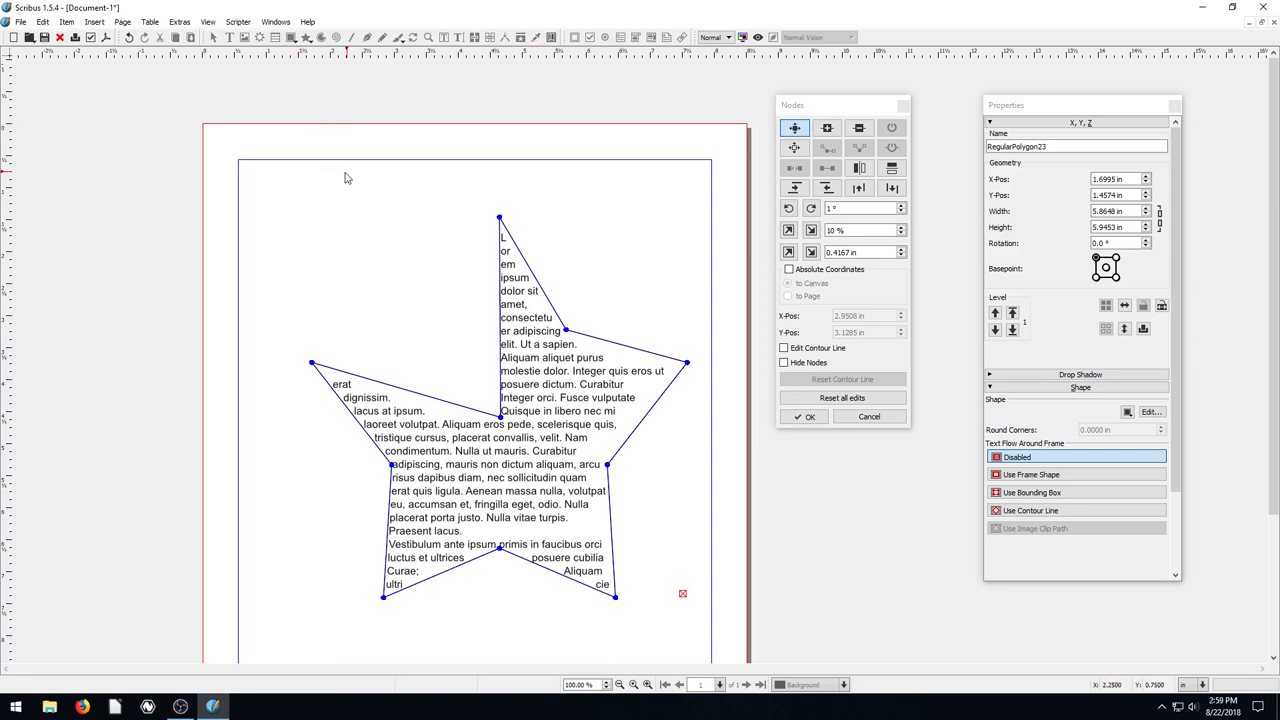
click(84, 24)
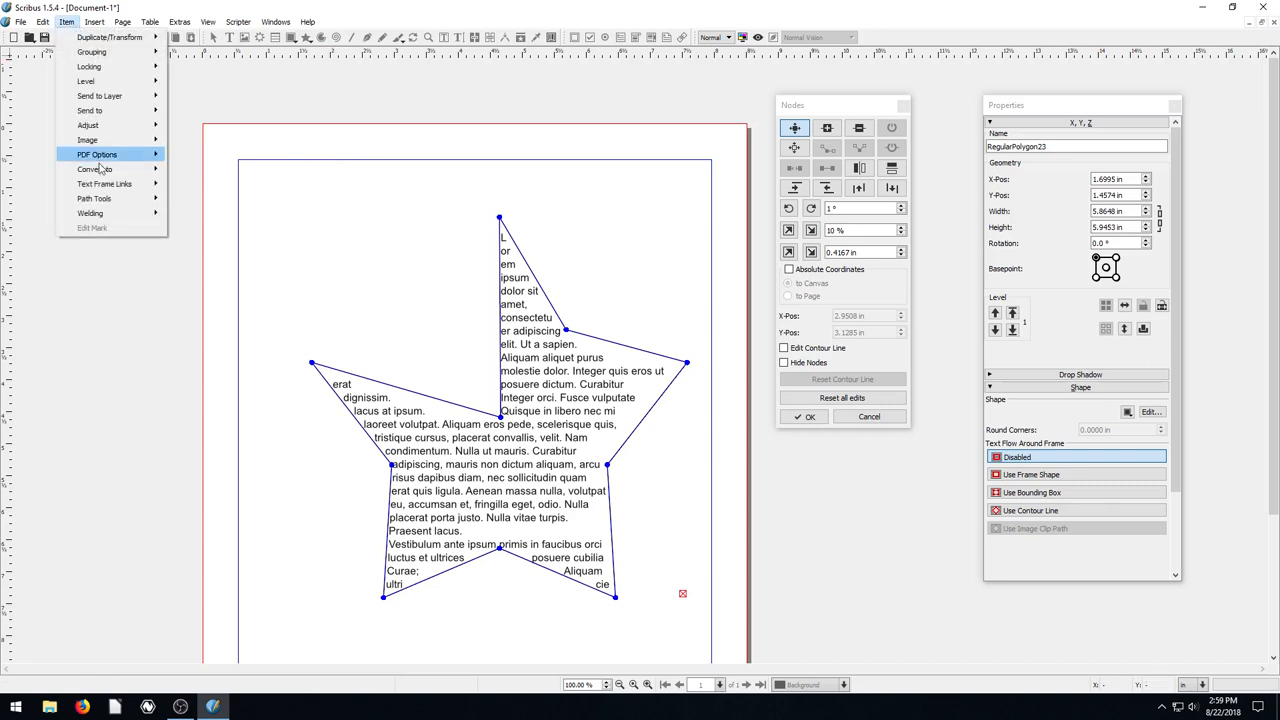
click(92, 168)
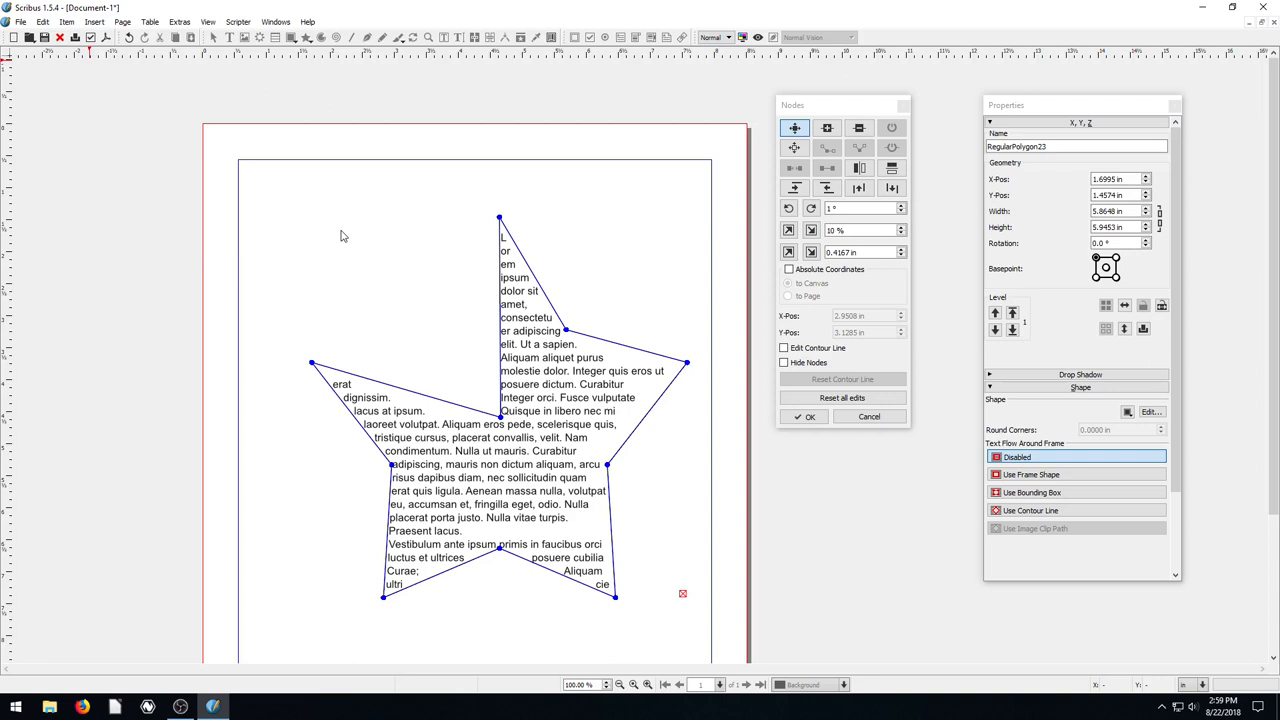
mouse_move(472, 278)
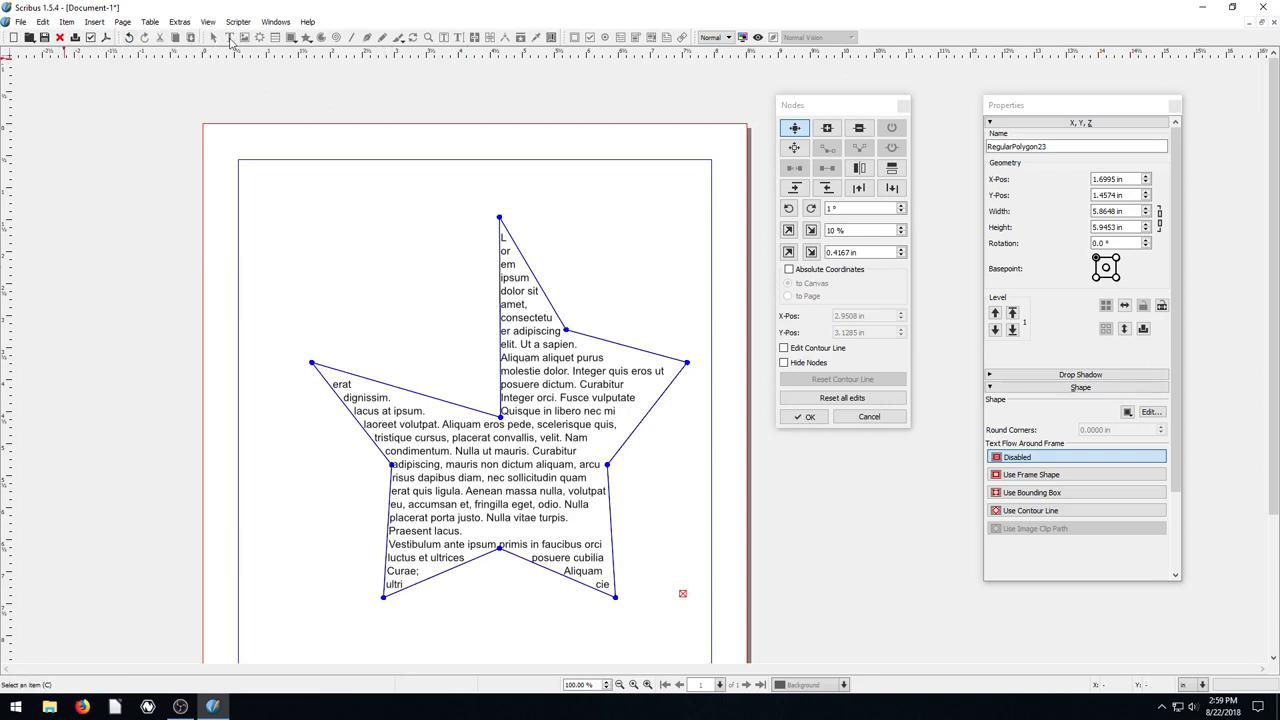
Step: Deselect the star, draw an upper-left text frame and pull its top-right corner inward
click(804, 416)
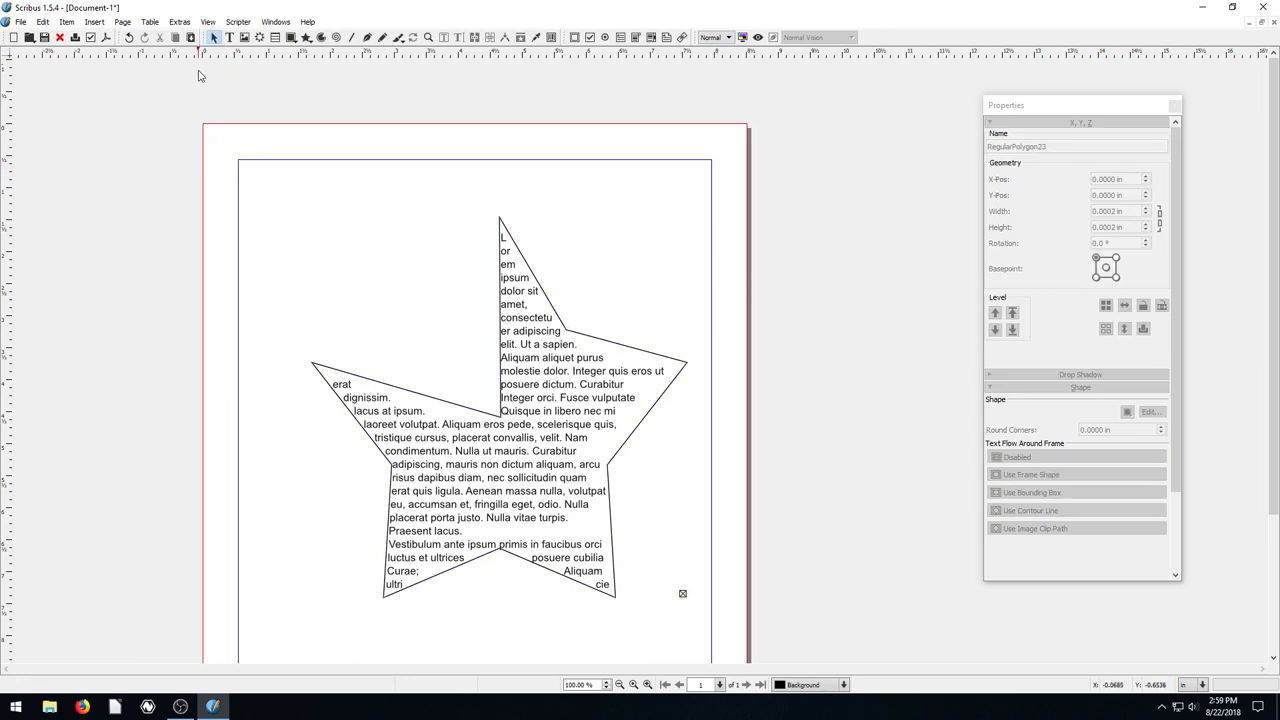
drag(282, 188, 496, 340)
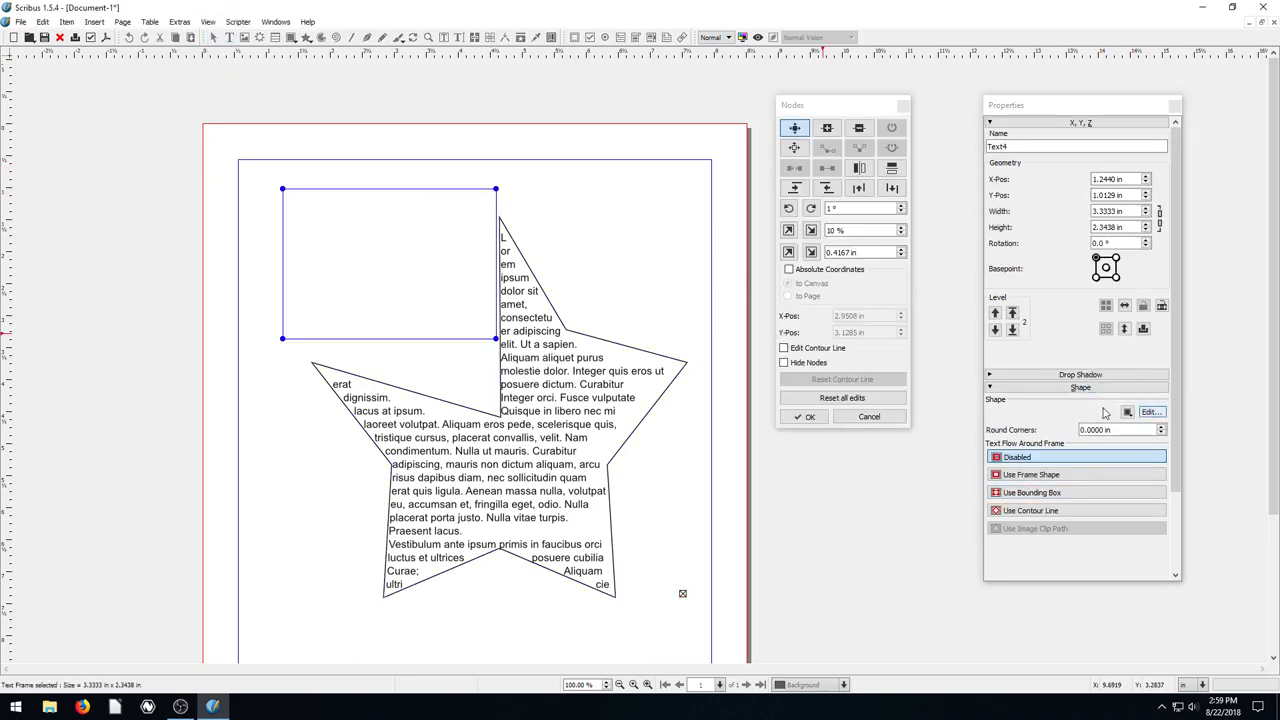
drag(496, 188, 424, 216)
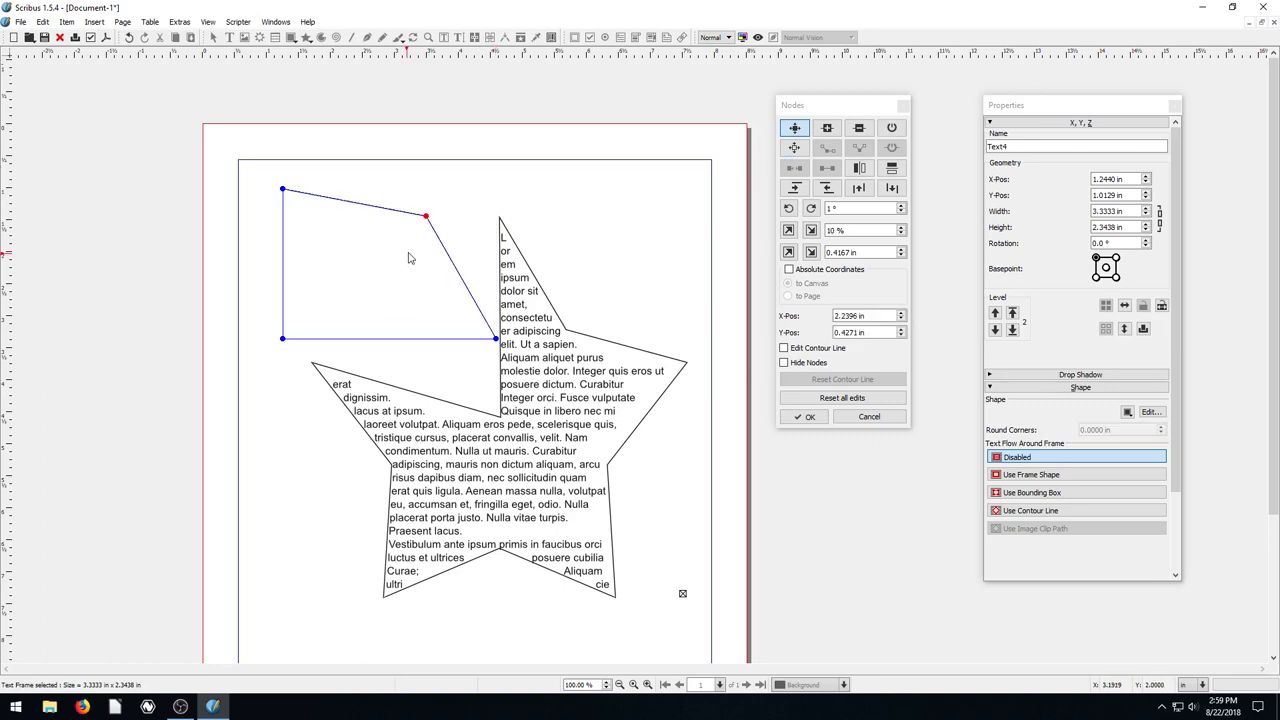